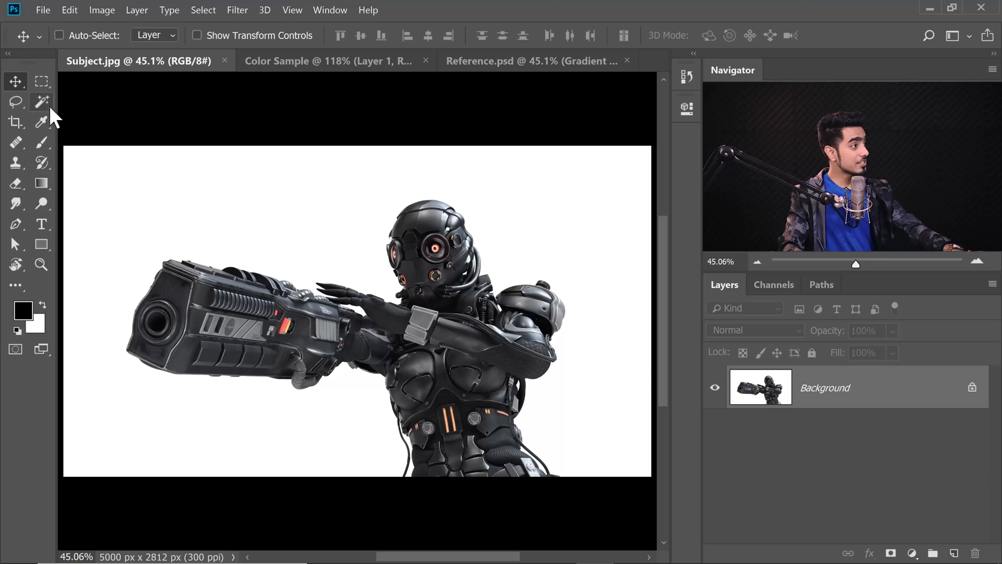
# - With the Magic Wand, select the white background and add the small white gaps between the hoses
pyautogui.click(40, 102)
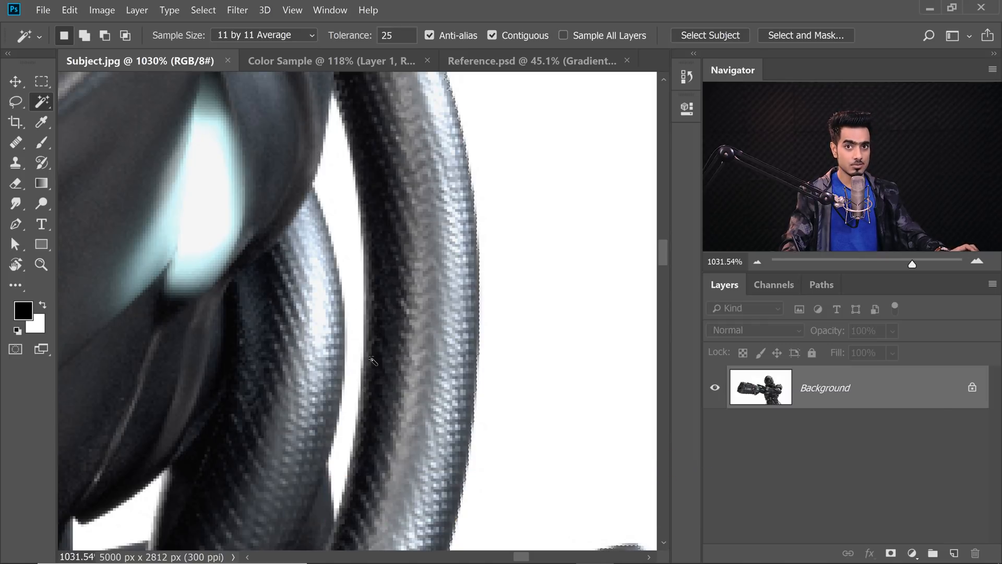
pyautogui.click(397, 36)
pyautogui.write('5')
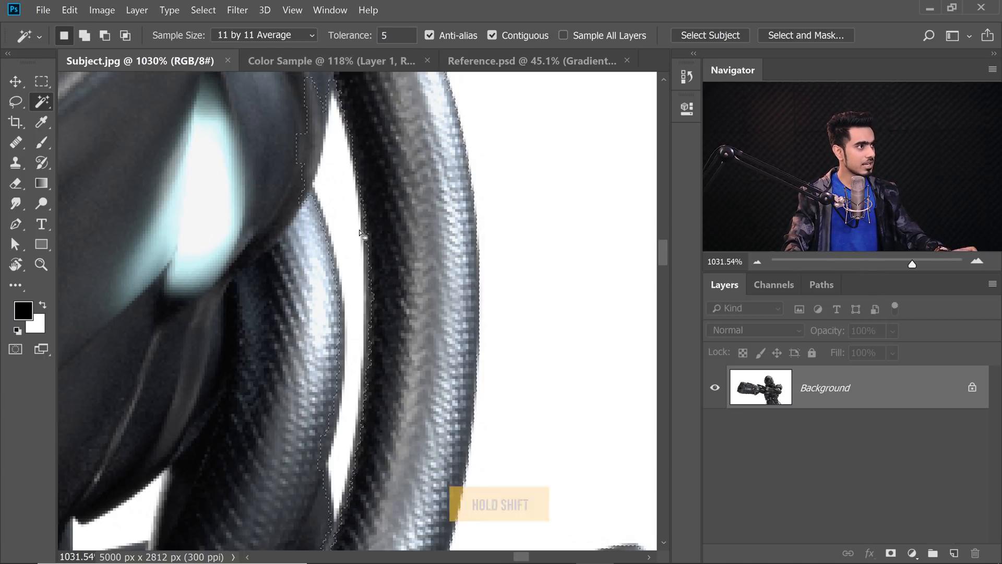
pyautogui.click(397, 36)
pyautogui.write('1')
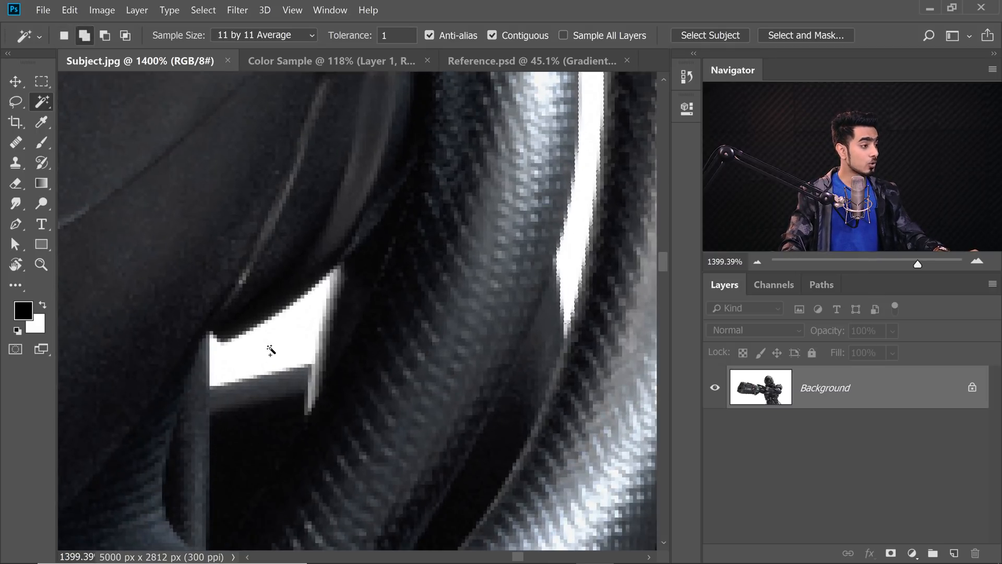
pyautogui.click(268, 351)
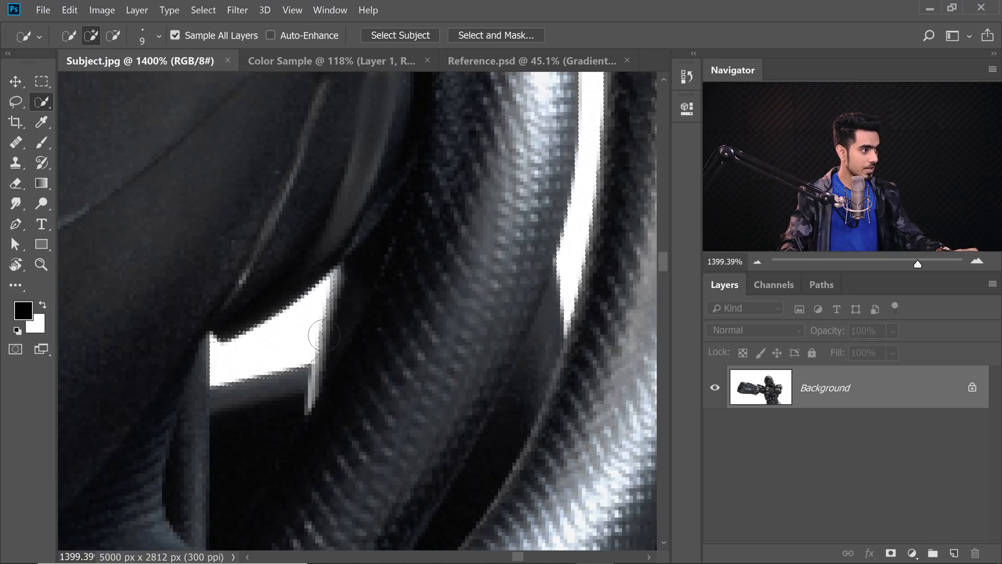
# - Fit the image on screen to review the whole selection
pyautogui.press('ctrl+0')
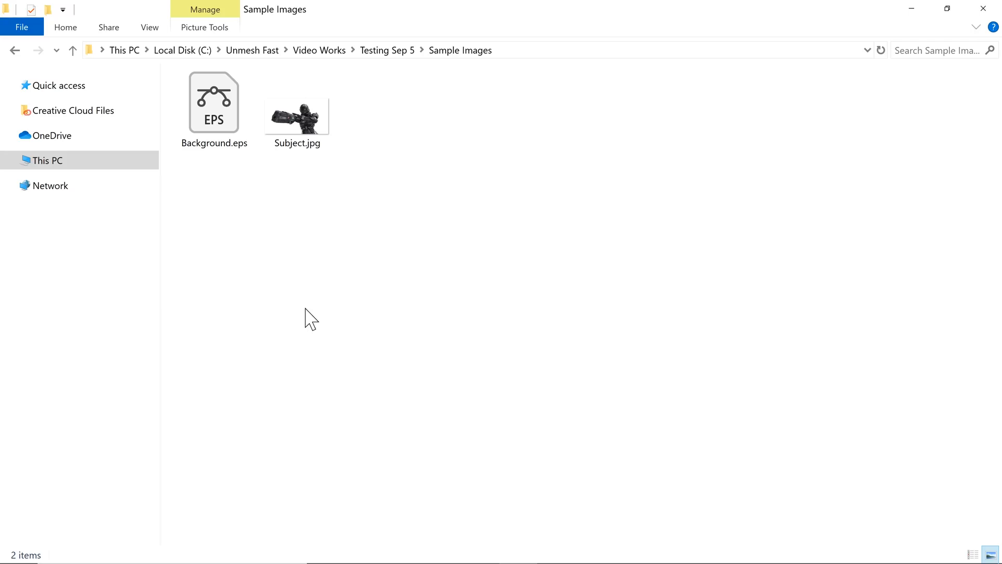
# - Pick Background.eps in the Sample Images folder
pyautogui.click(213, 102)
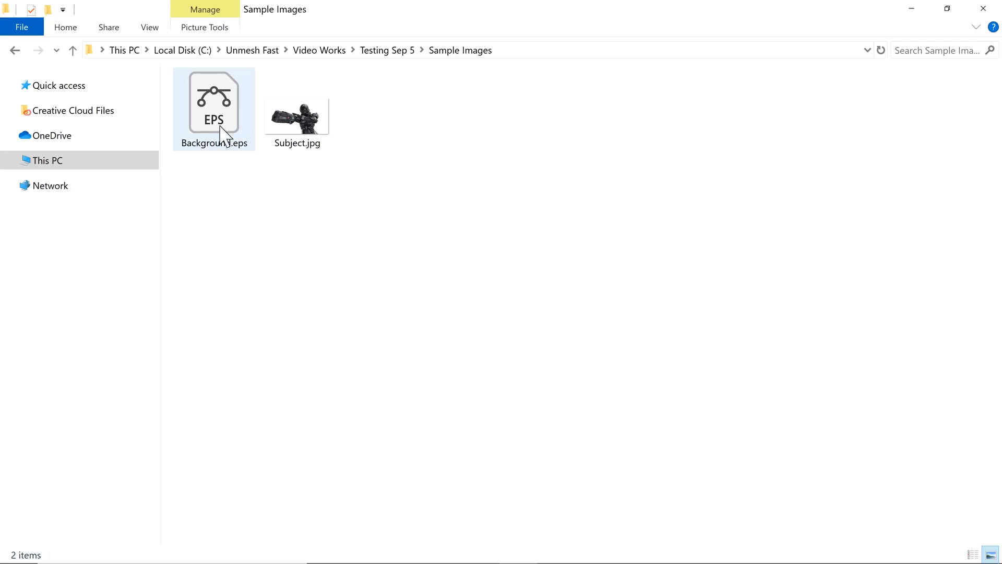
pyautogui.moveTo(204, 99)
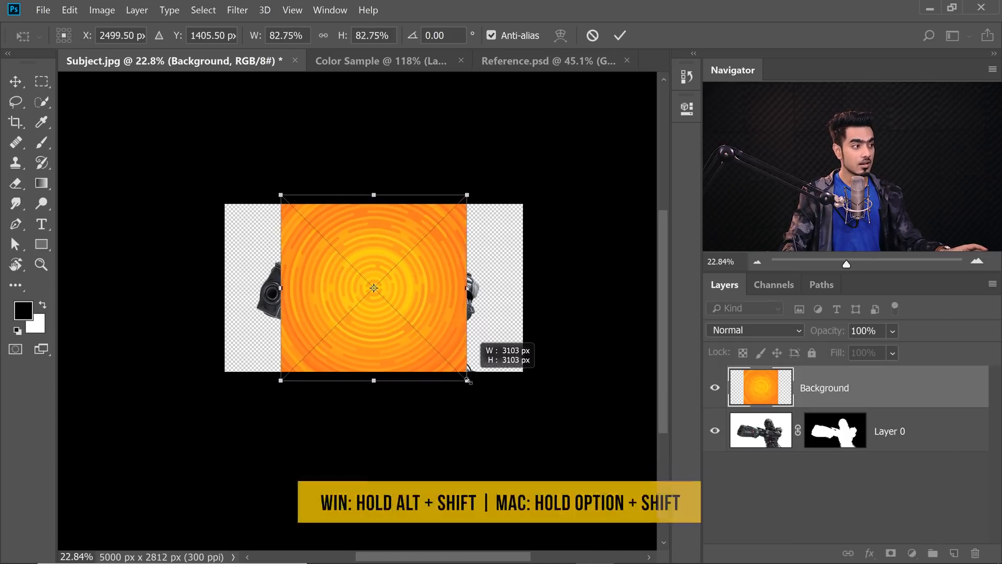
# - Enlarge the orange concentric background proportionally until it covers the canvas
pyautogui.moveTo(467, 379); pyautogui.dragTo(482, 398)
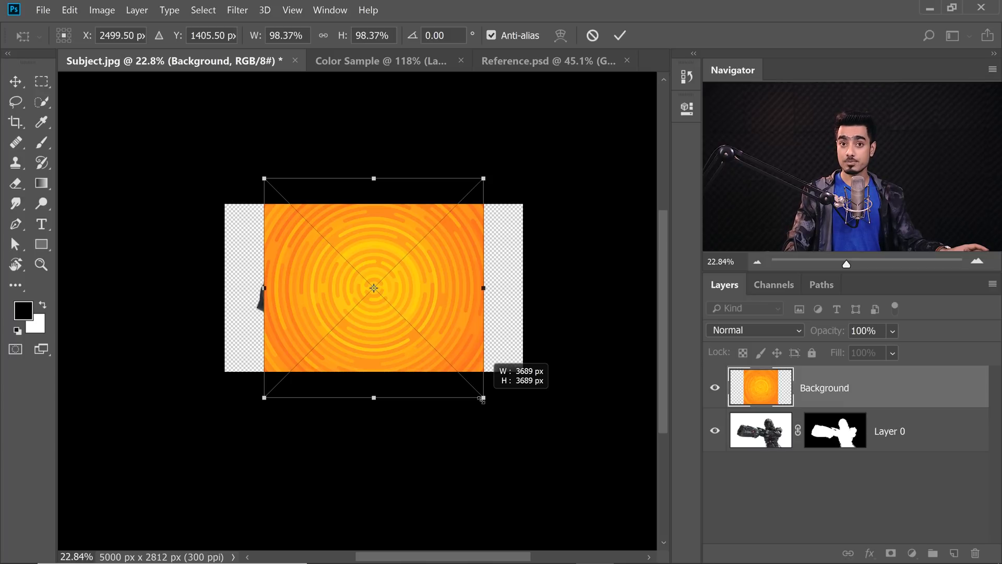
pyautogui.moveTo(483, 398); pyautogui.dragTo(483, 400)
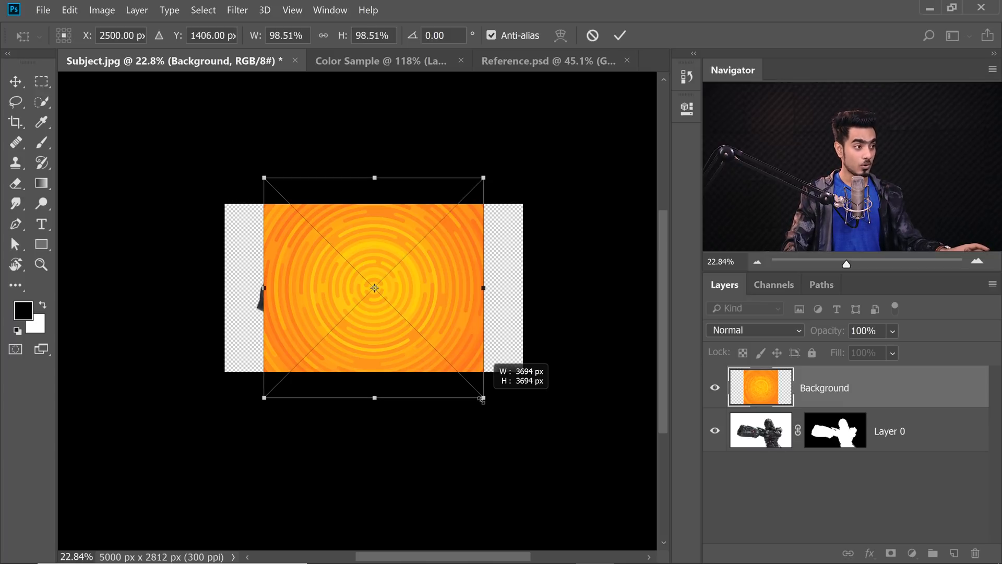
pyautogui.moveTo(483, 398); pyautogui.dragTo(524, 439)
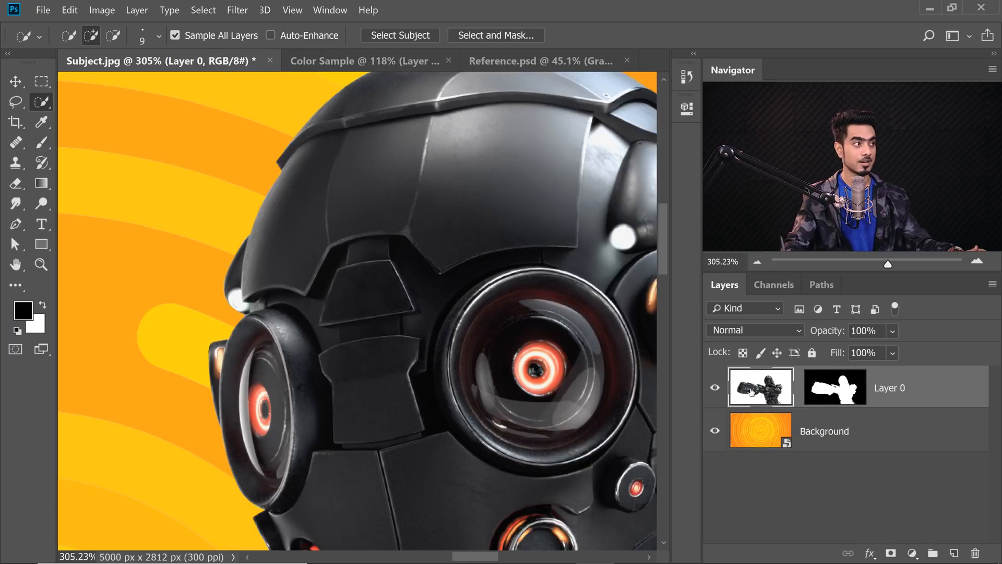
# - Apply a Surface Blur to Layer 0 with the radius settled at about 2 px
pyautogui.click(237, 9)
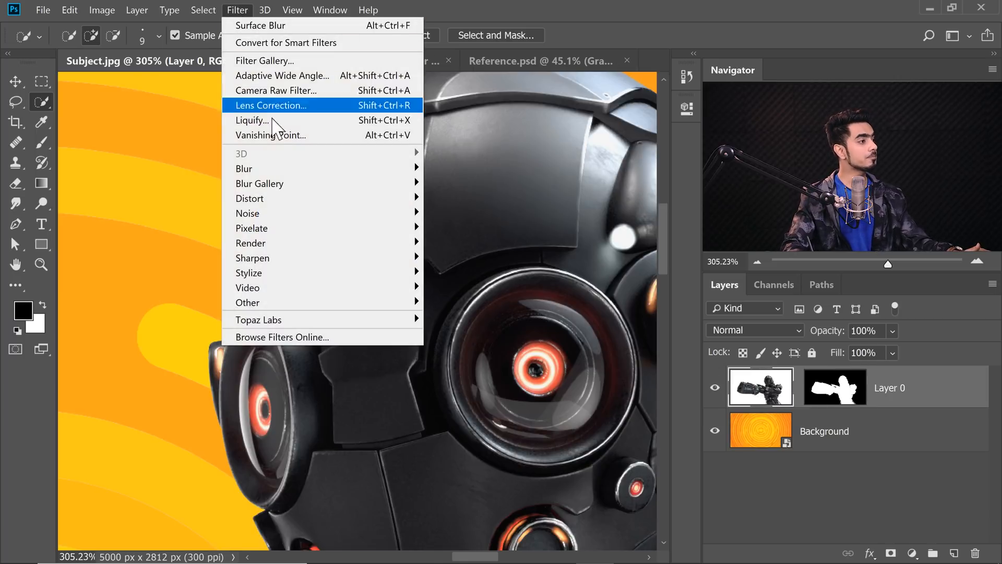
pyautogui.moveTo(245, 168)
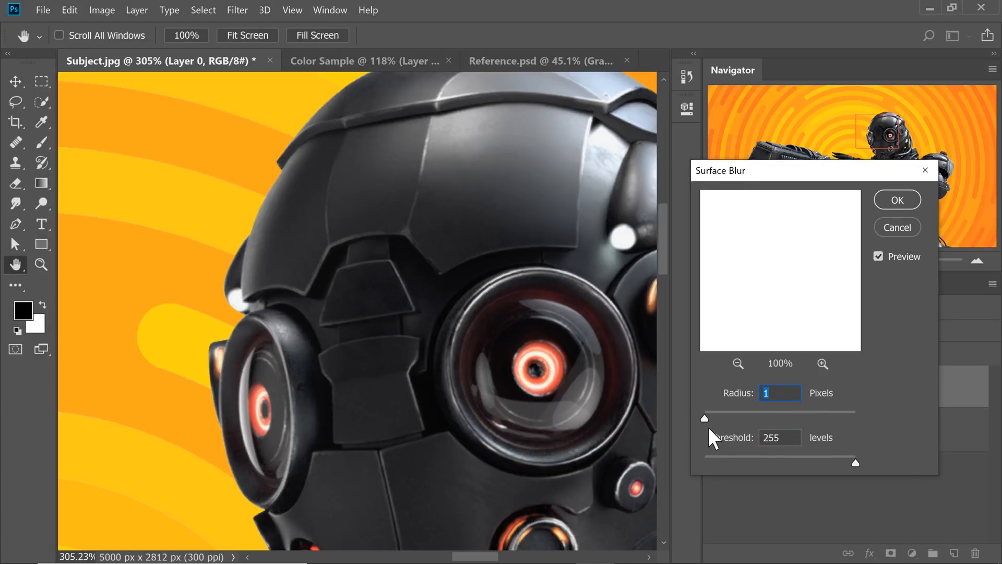
pyautogui.moveTo(705, 418); pyautogui.dragTo(711, 417)
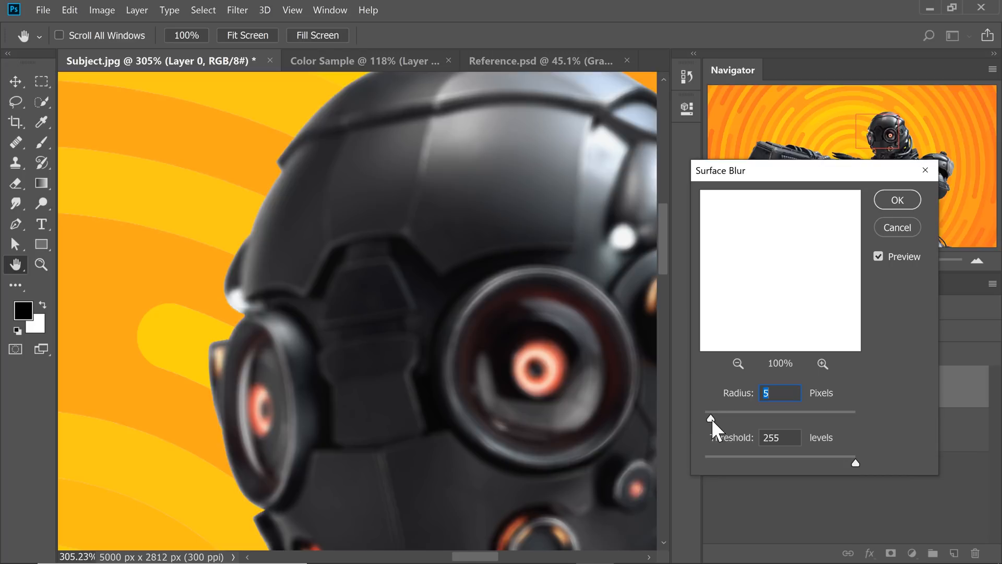
pyautogui.moveTo(707, 421); pyautogui.dragTo(726, 421)
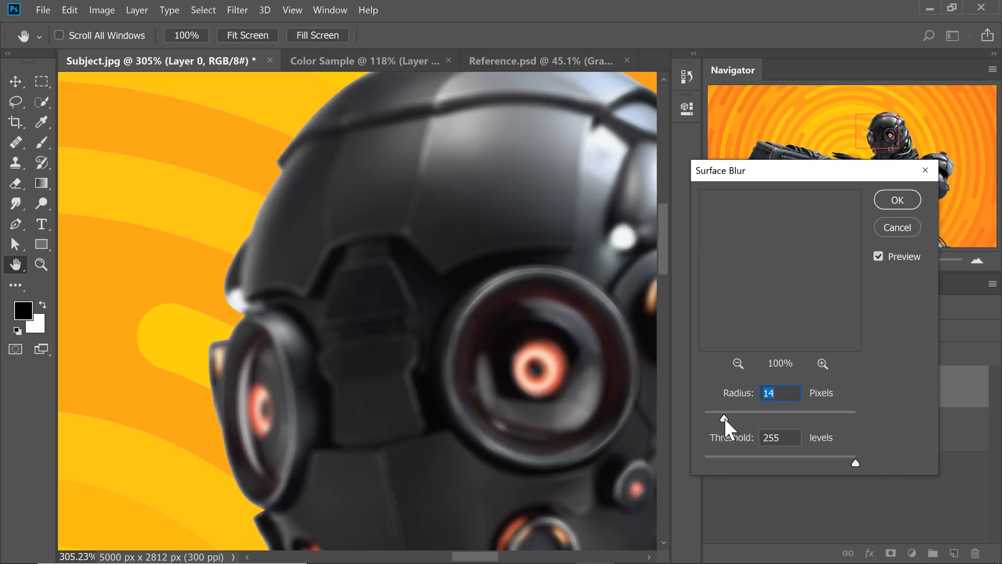
pyautogui.moveTo(724, 418); pyautogui.dragTo(707, 418)
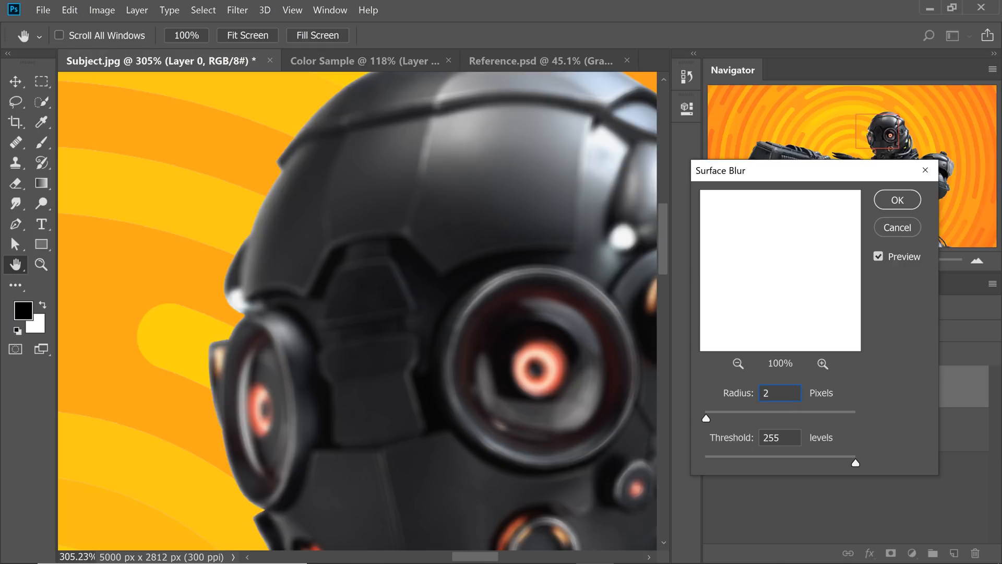
pyautogui.moveTo(707, 417); pyautogui.dragTo(740, 417)
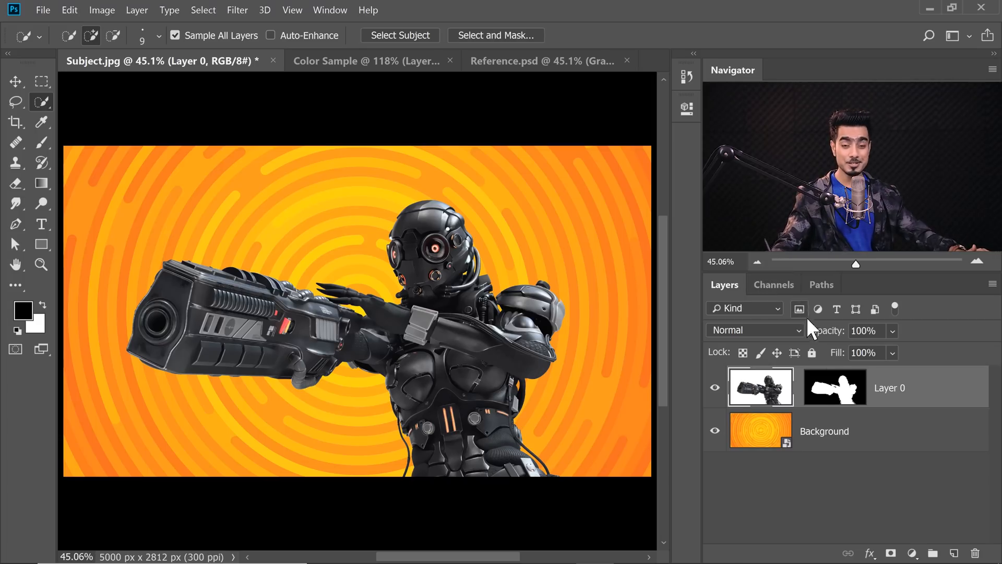
# - Add a Gradient Map adjustment layer, turning the image black and white, and cancel the red colour change
pyautogui.click(912, 553)
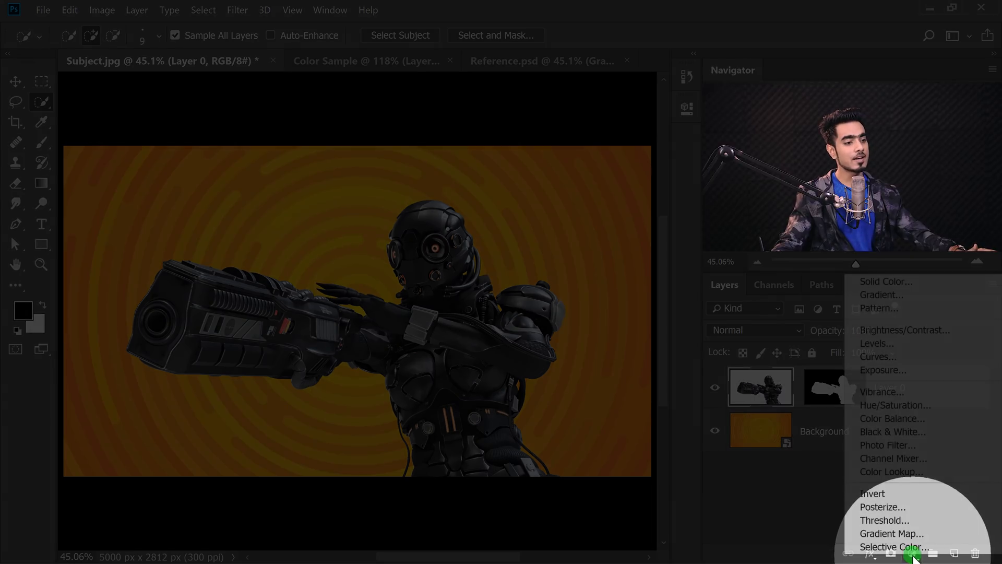
pyautogui.click(892, 533)
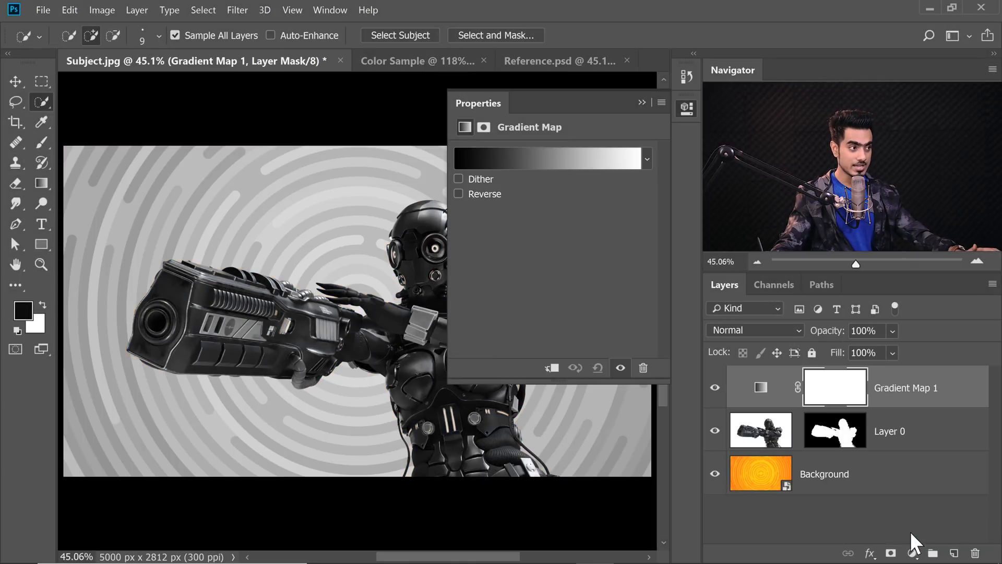
pyautogui.click(549, 158)
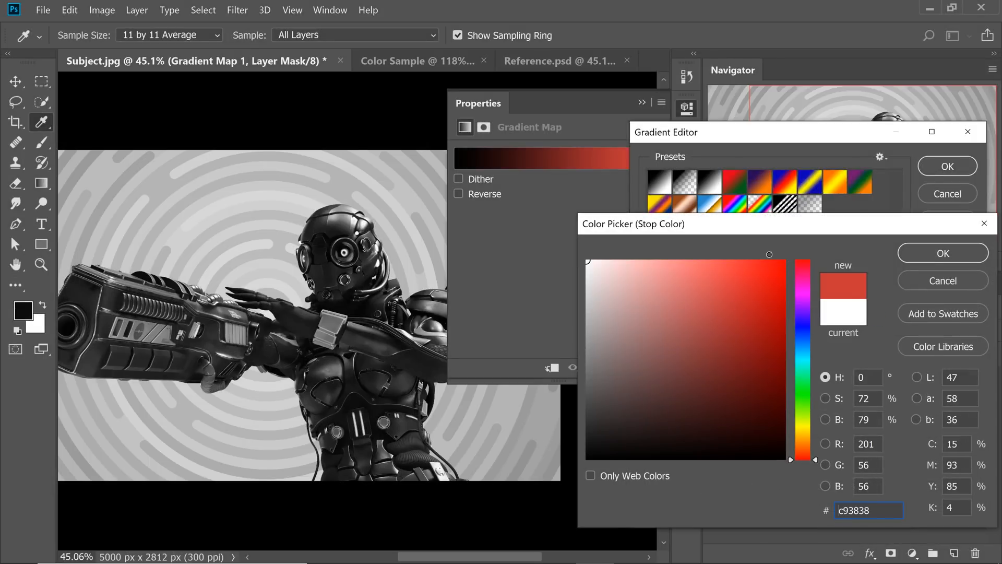
pyautogui.click(942, 252)
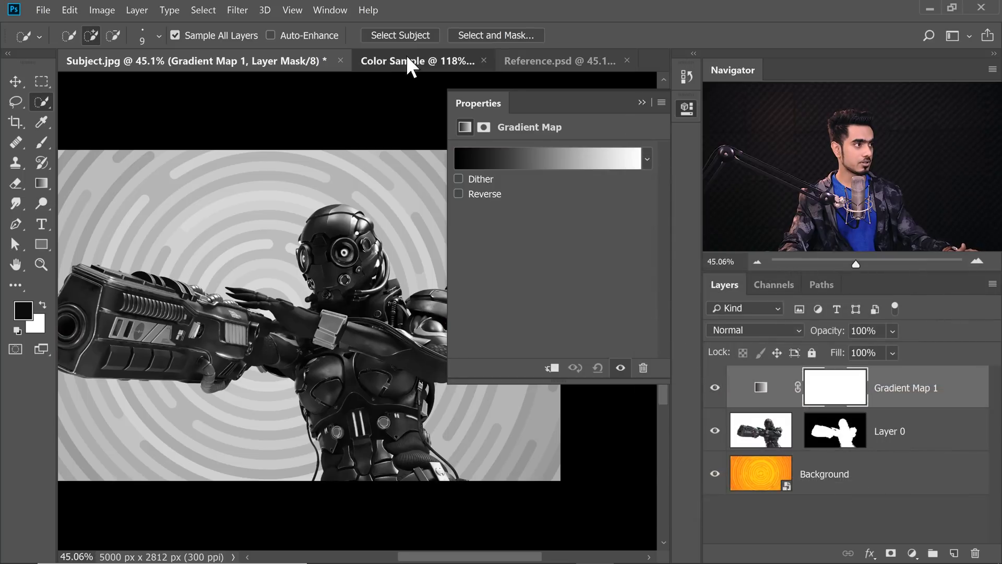
# - Bring the colour-swatch layer from Color Sample into the cyborg document and select Gradient Map 1
pyautogui.click(416, 61)
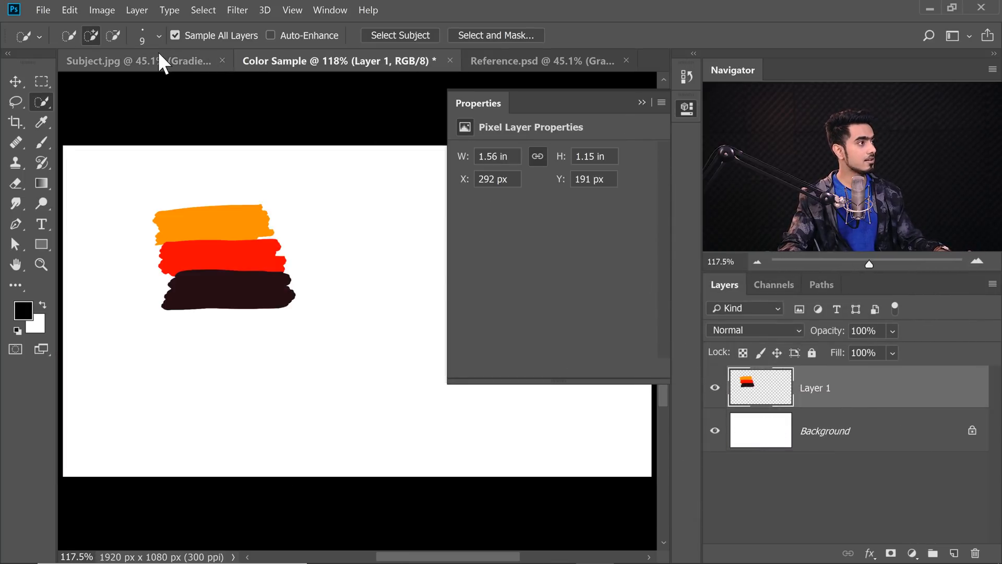
pyautogui.click(111, 60)
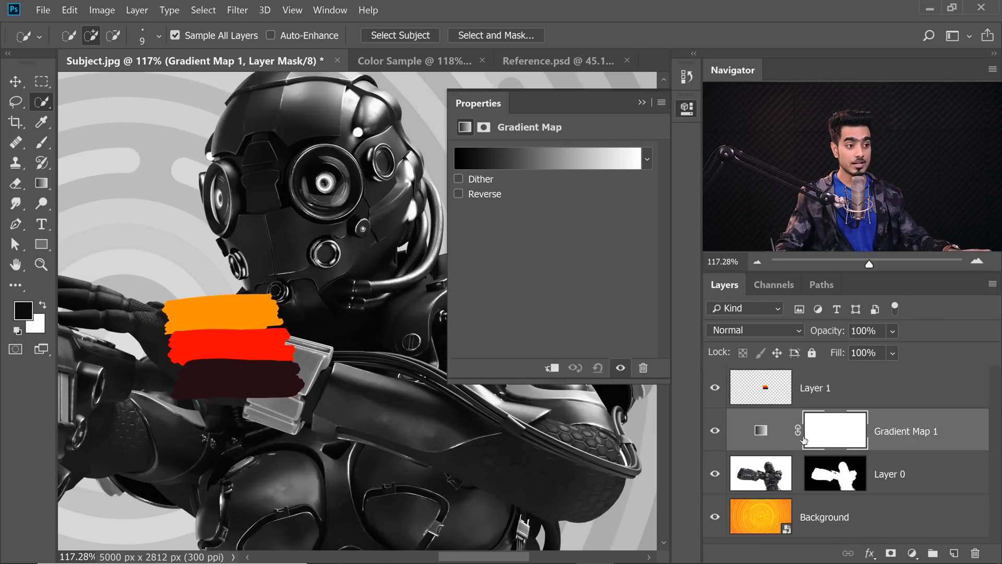
pyautogui.click(761, 429)
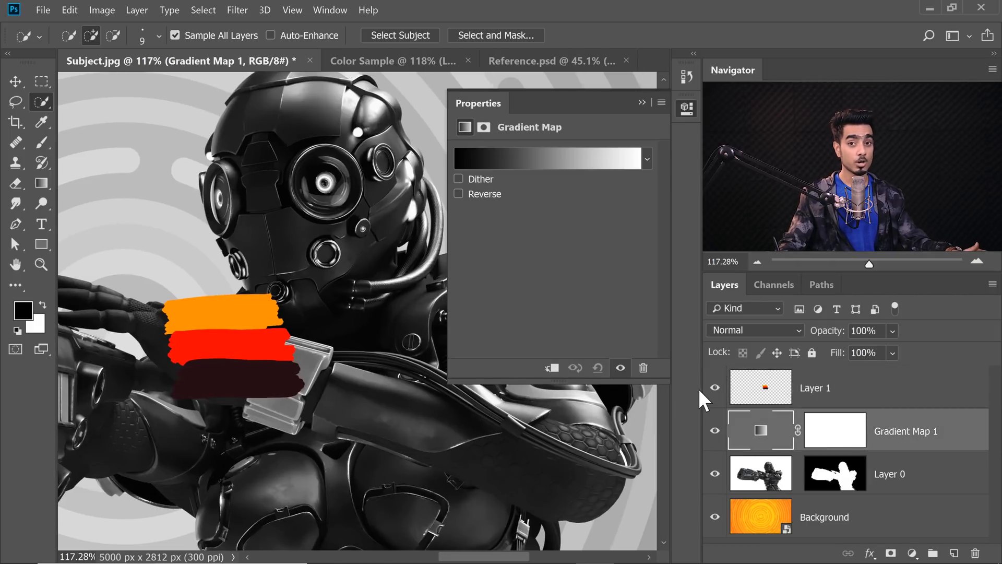
# - Set the gradient map's stops to dark brown shadows, red midtones and orange highlights
pyautogui.click(551, 157)
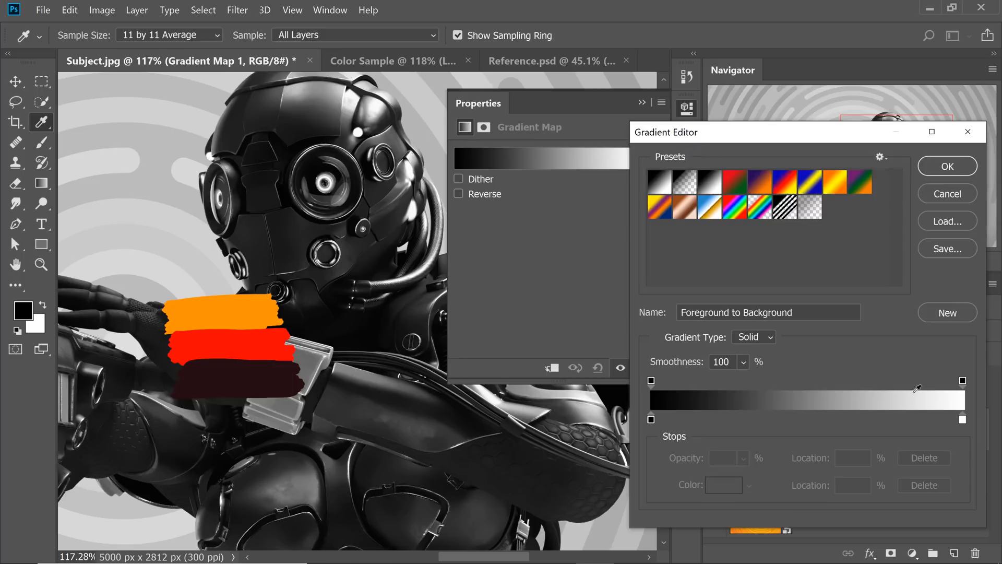
pyautogui.click(963, 420)
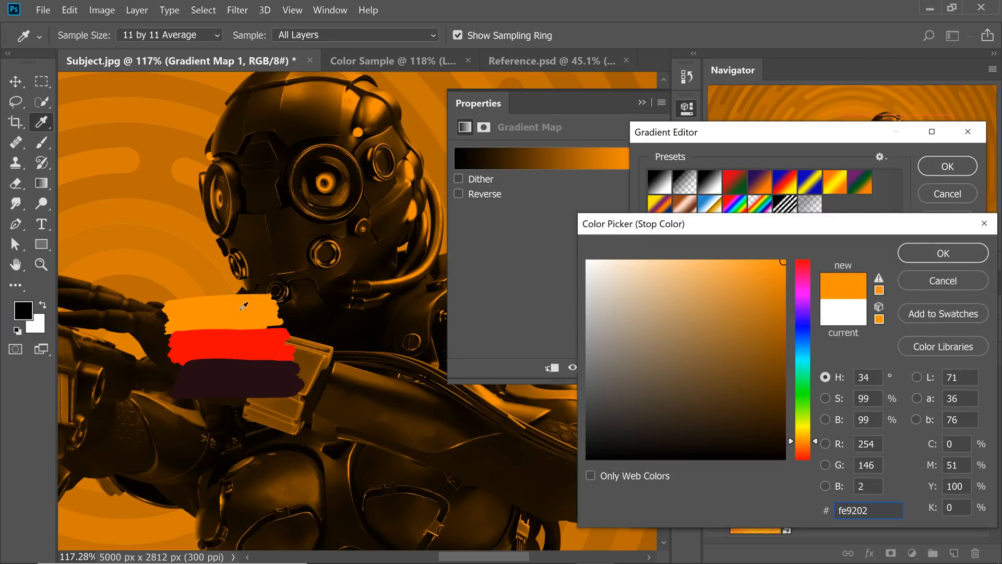
pyautogui.click(942, 252)
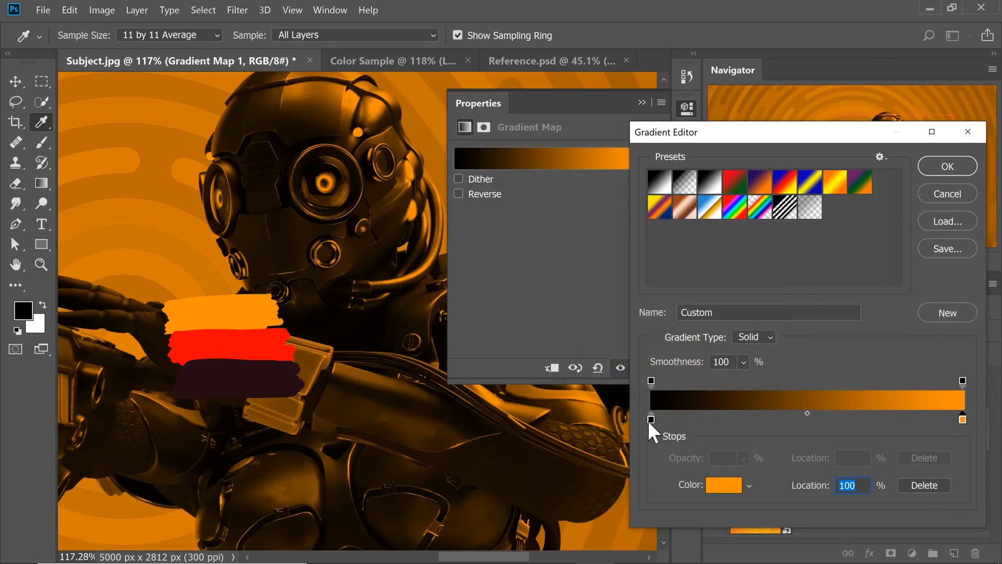
pyautogui.click(652, 420)
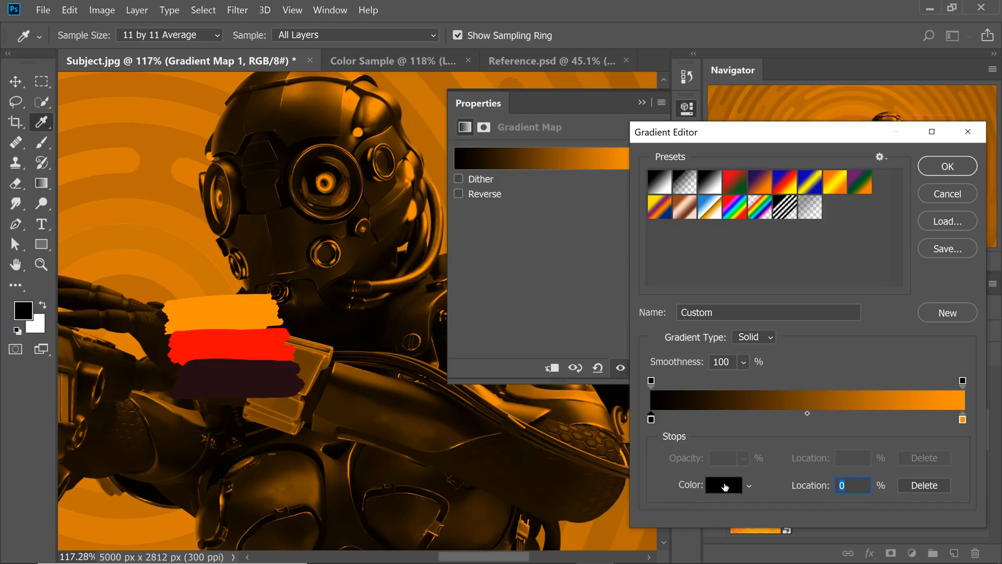
pyautogui.click(722, 485)
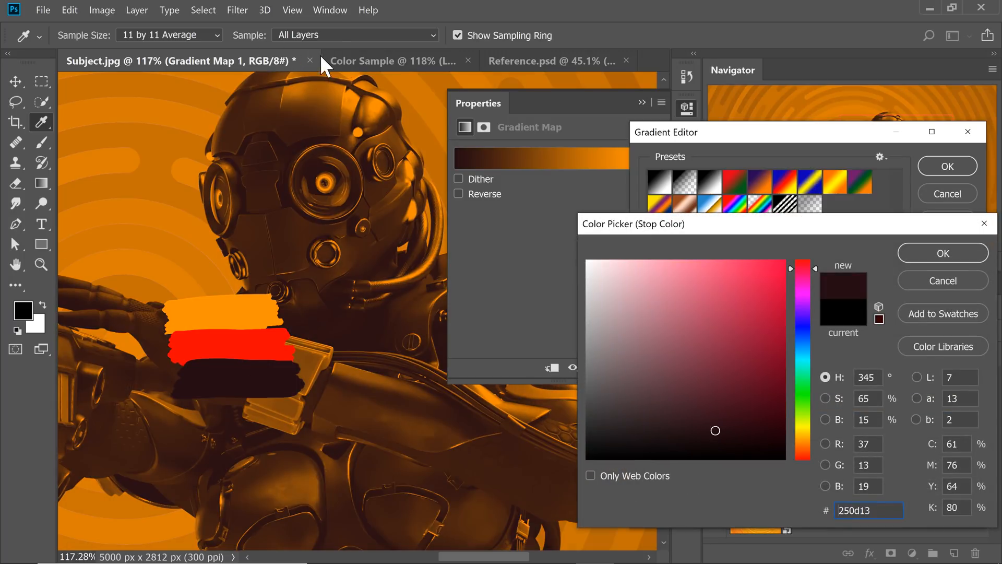
pyautogui.moveTo(650, 250)
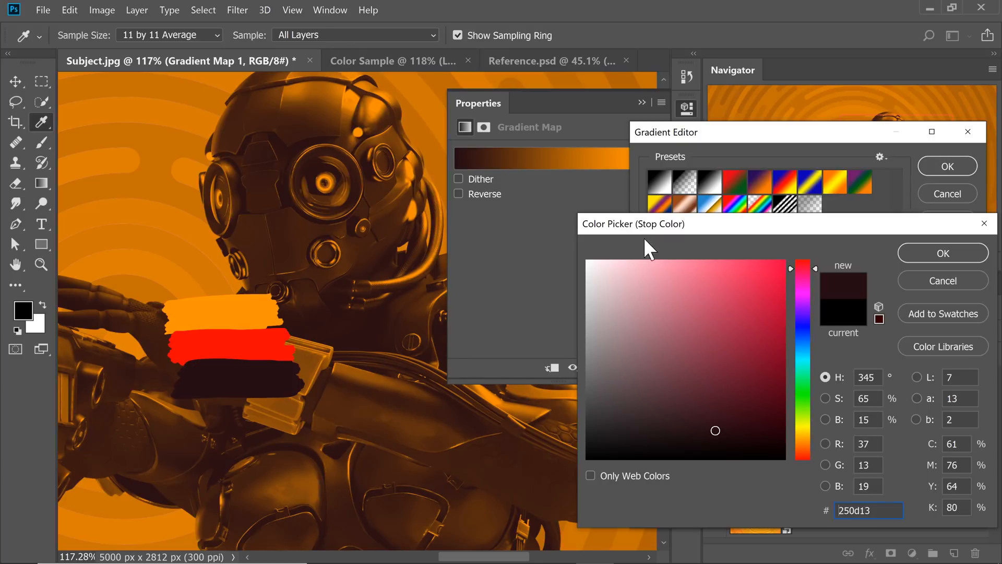
pyautogui.click(941, 252)
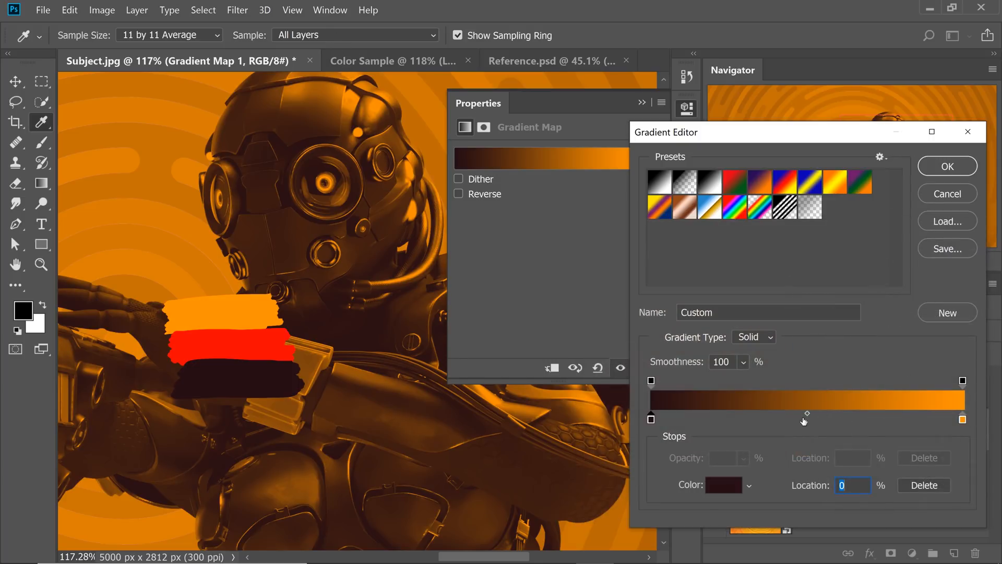
pyautogui.click(723, 484)
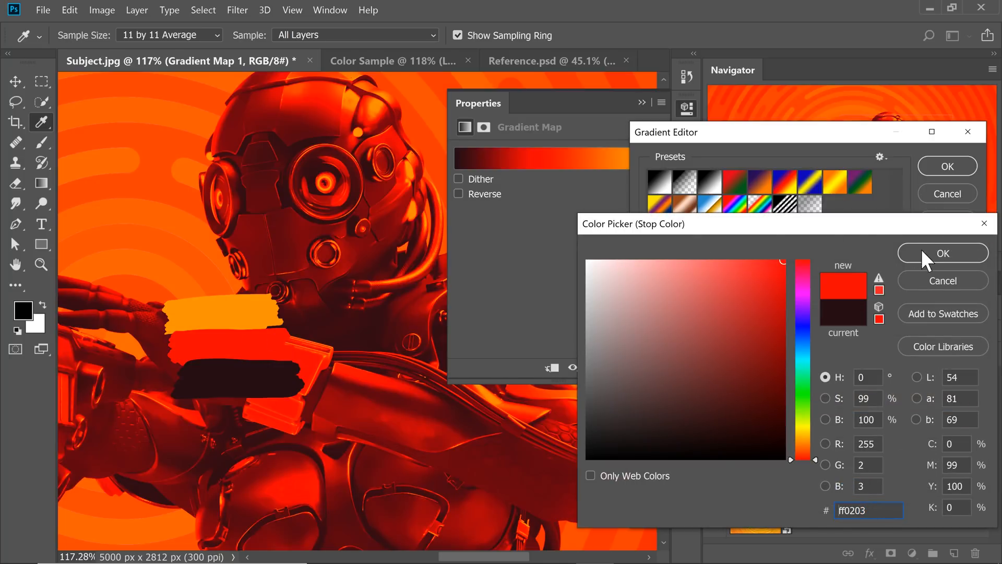
pyautogui.click(942, 253)
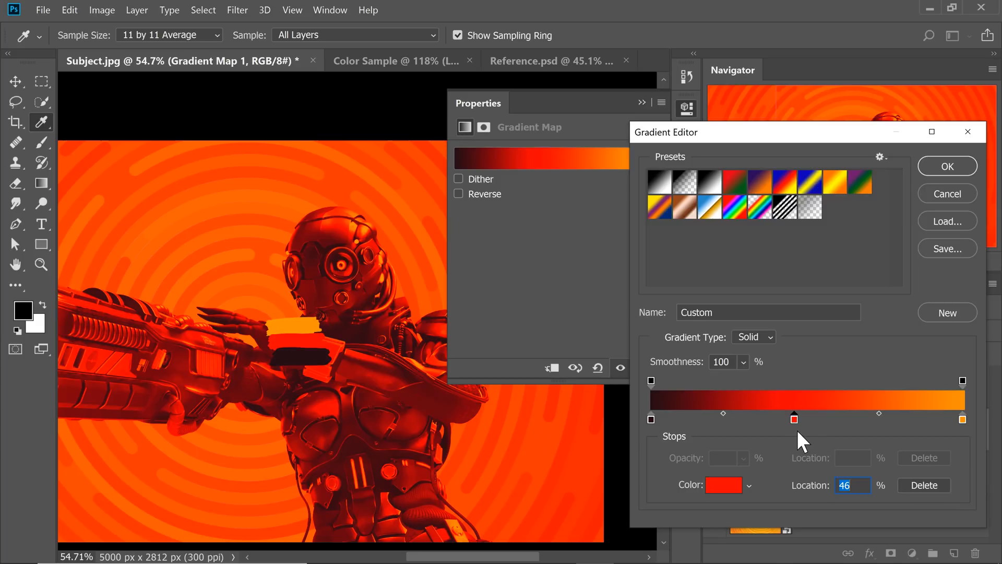
# - Add extra orange and red stops and spread the dark tone further into the gradient
pyautogui.click(962, 420)
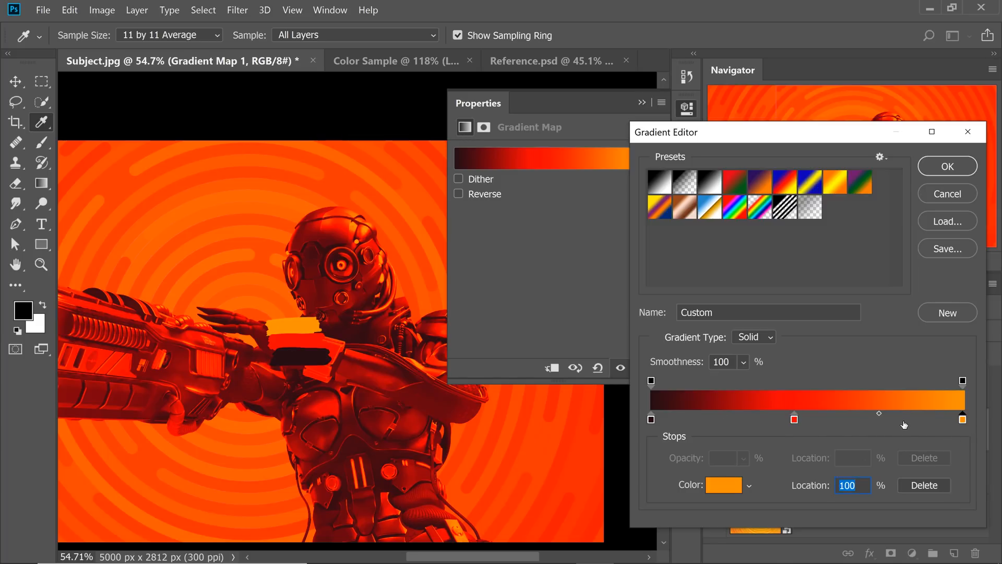
pyautogui.moveTo(962, 419); pyautogui.dragTo(901, 420)
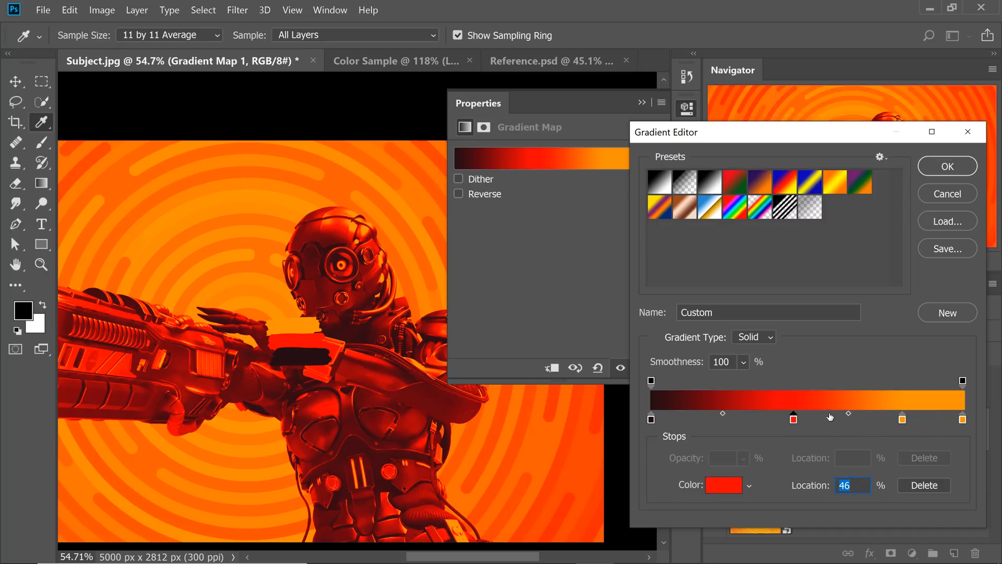
pyautogui.moveTo(794, 420); pyautogui.dragTo(833, 420)
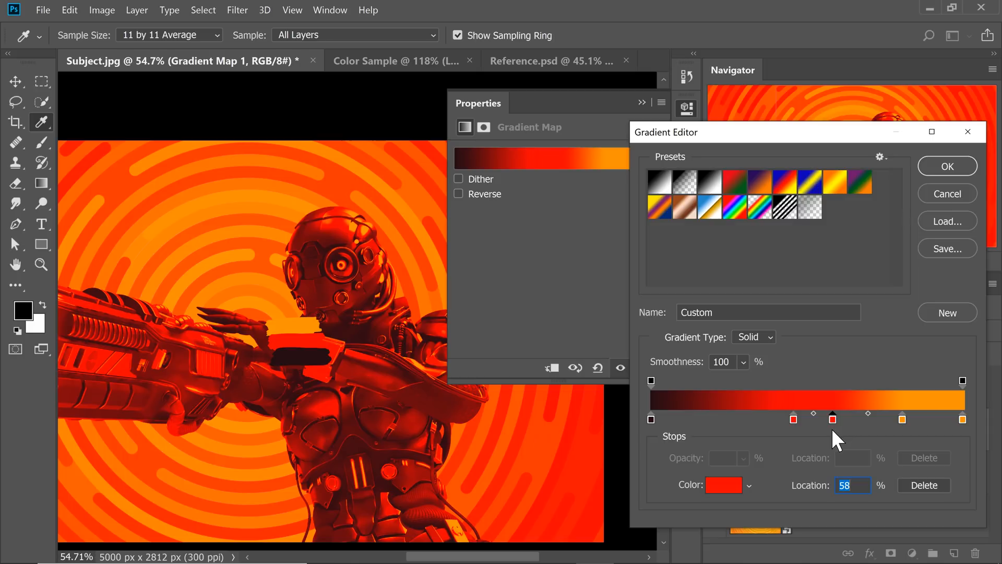
pyautogui.click(651, 420)
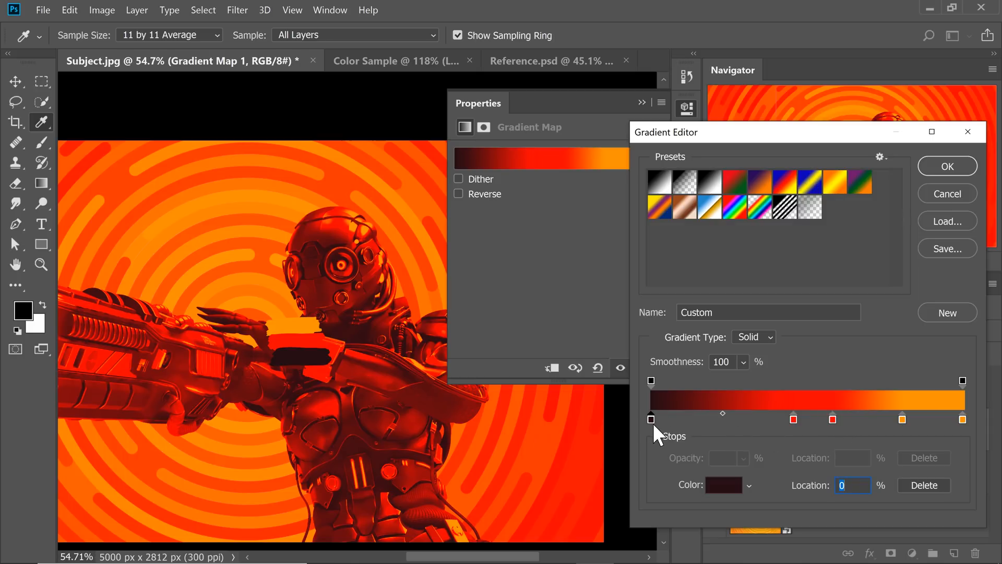
pyautogui.moveTo(651, 420); pyautogui.dragTo(696, 420)
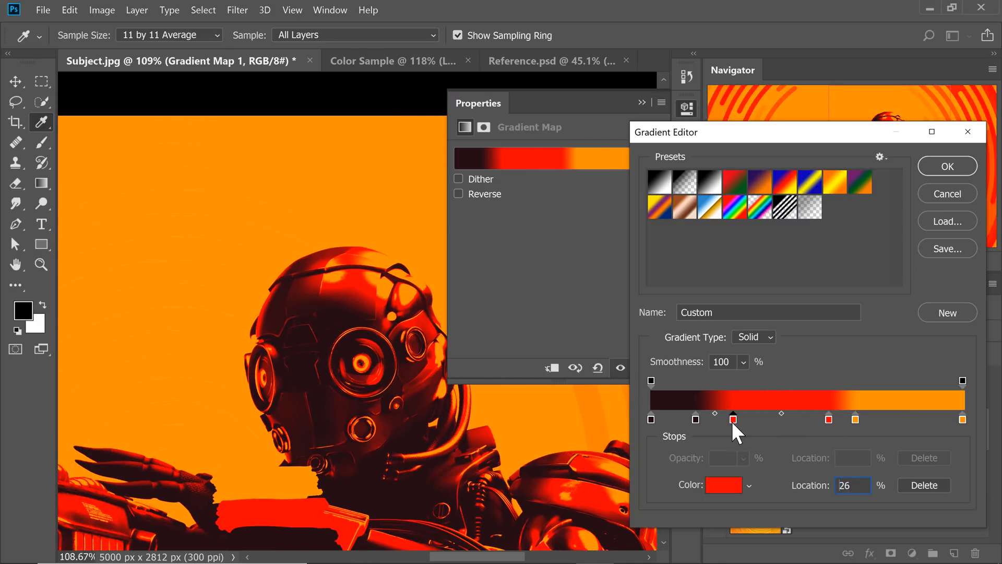
pyautogui.moveTo(733, 420); pyautogui.dragTo(708, 420)
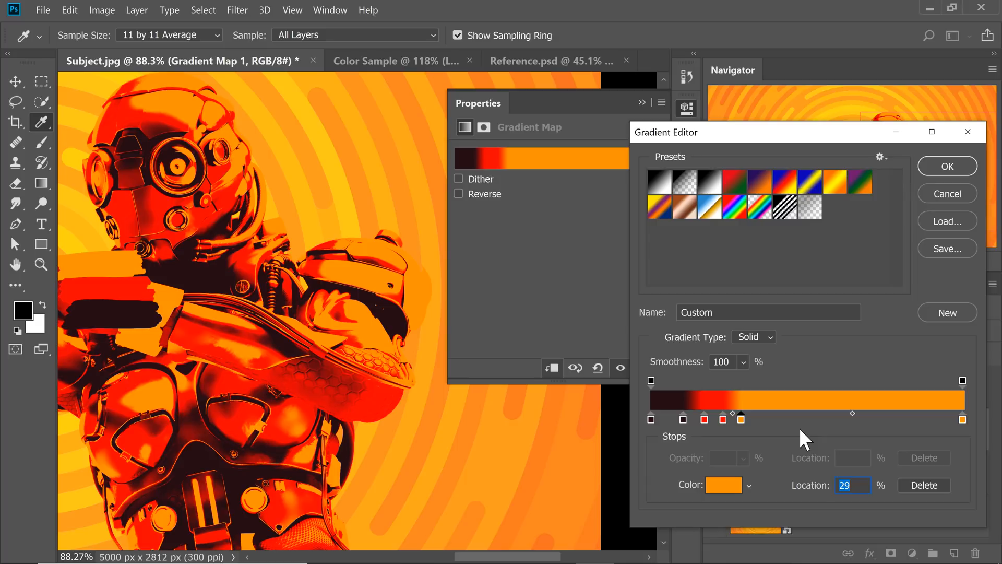
pyautogui.moveTo(964, 420)
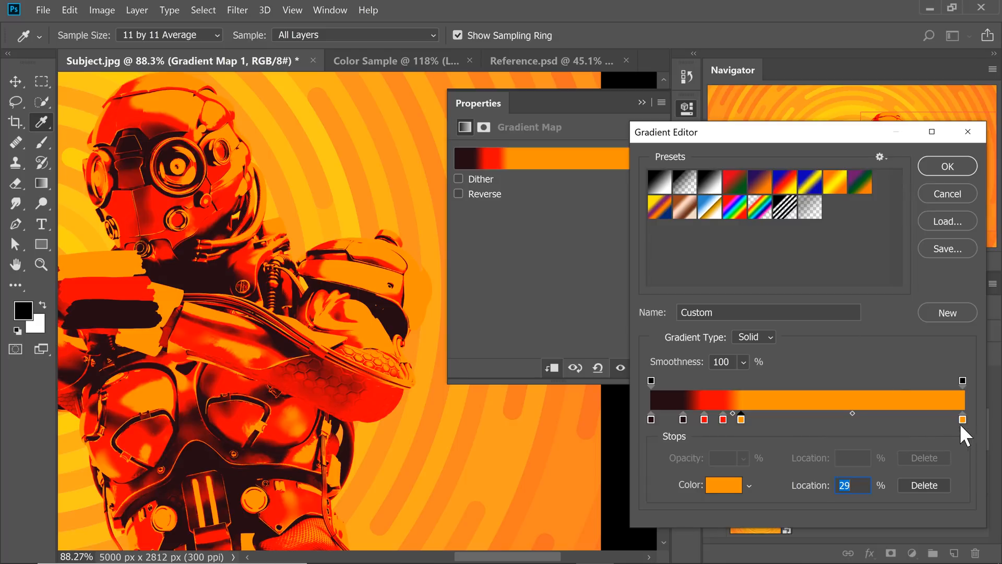
# - Duplicate the end stop, make the final stop white, and move the orange stop to about 40%
pyautogui.moveTo(742, 420); pyautogui.dragTo(962, 420)
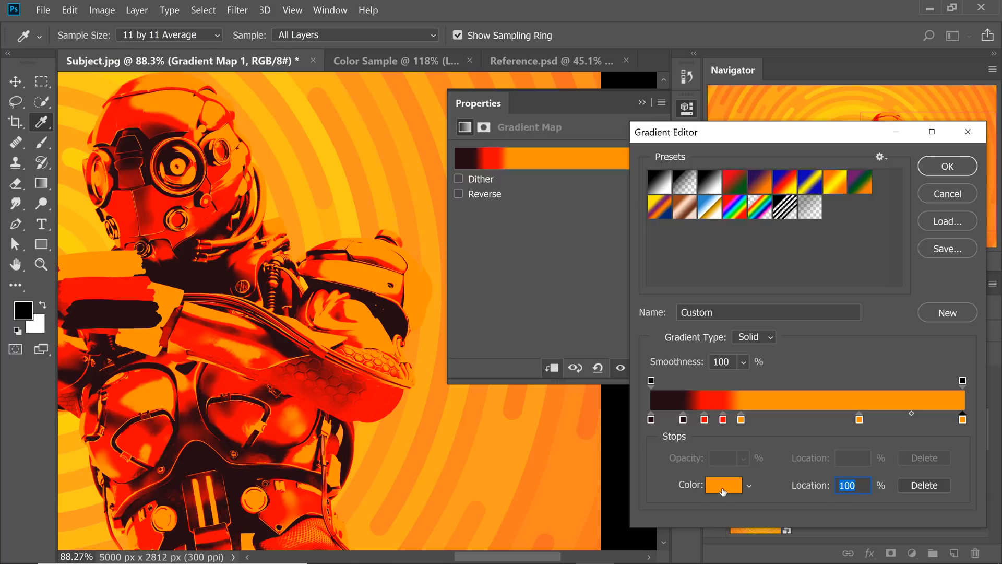
pyautogui.click(723, 485)
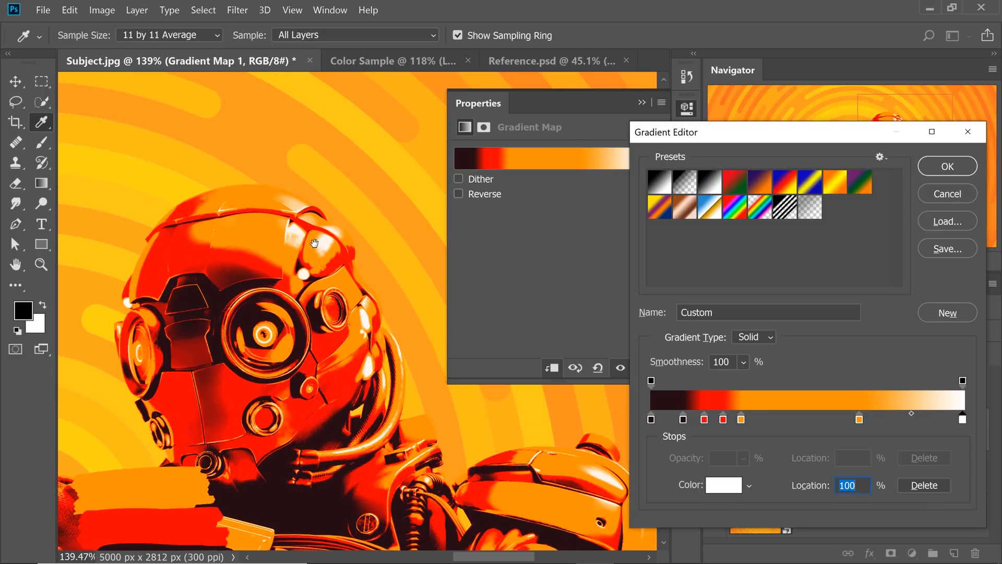
pyautogui.moveTo(961, 420); pyautogui.dragTo(859, 420)
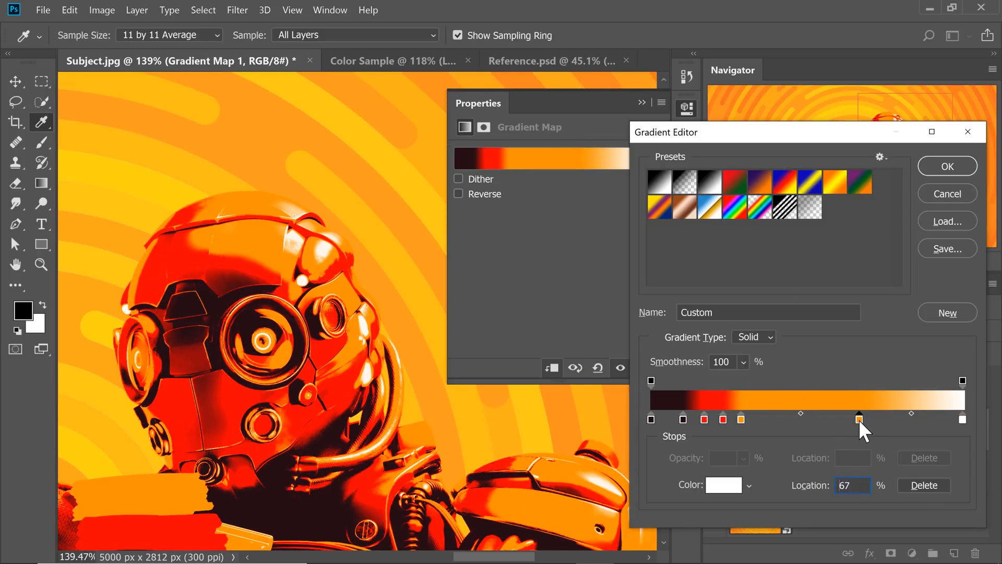
pyautogui.moveTo(859, 420); pyautogui.dragTo(791, 420)
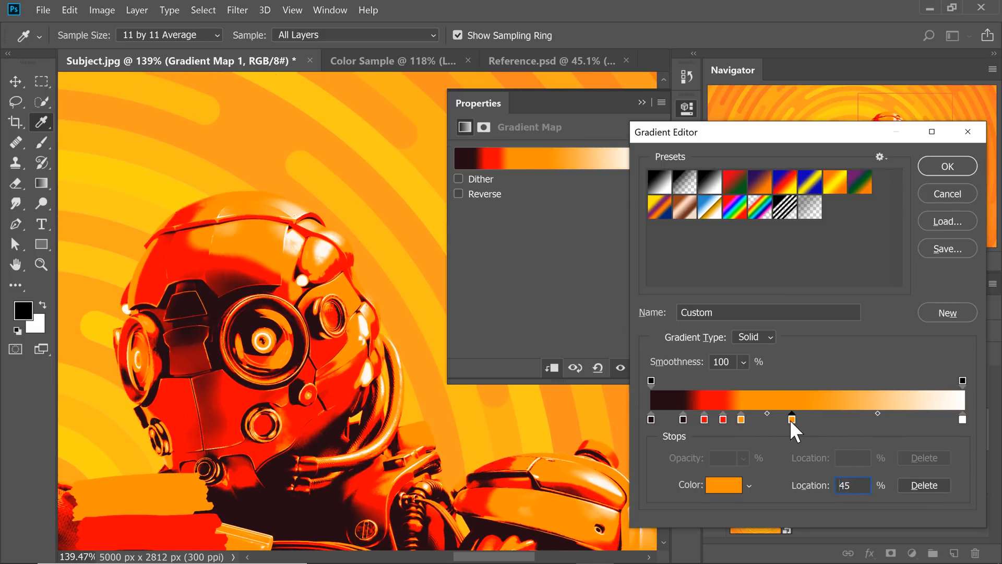
pyautogui.moveTo(791, 419); pyautogui.dragTo(776, 420)
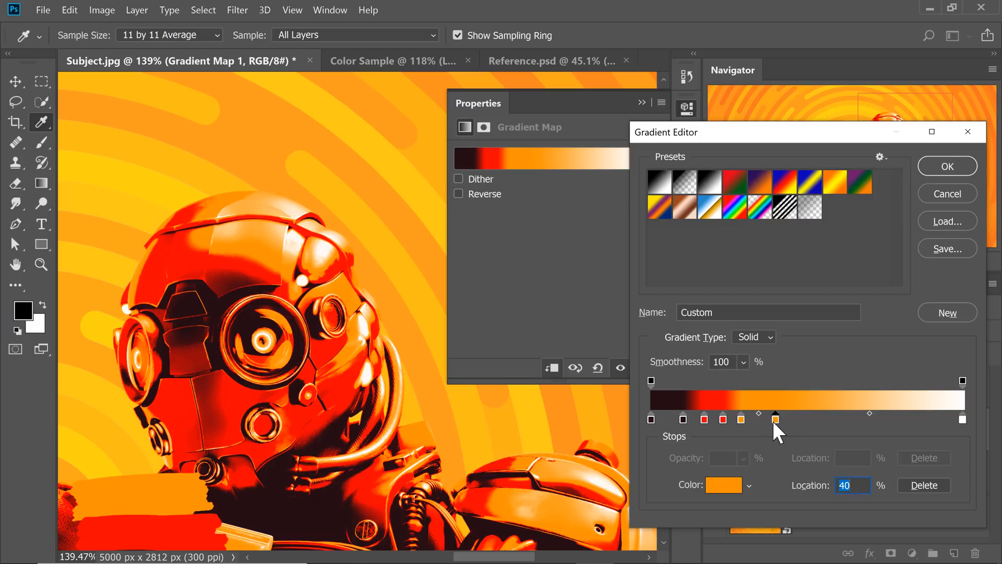
pyautogui.moveTo(776, 420); pyautogui.dragTo(769, 420)
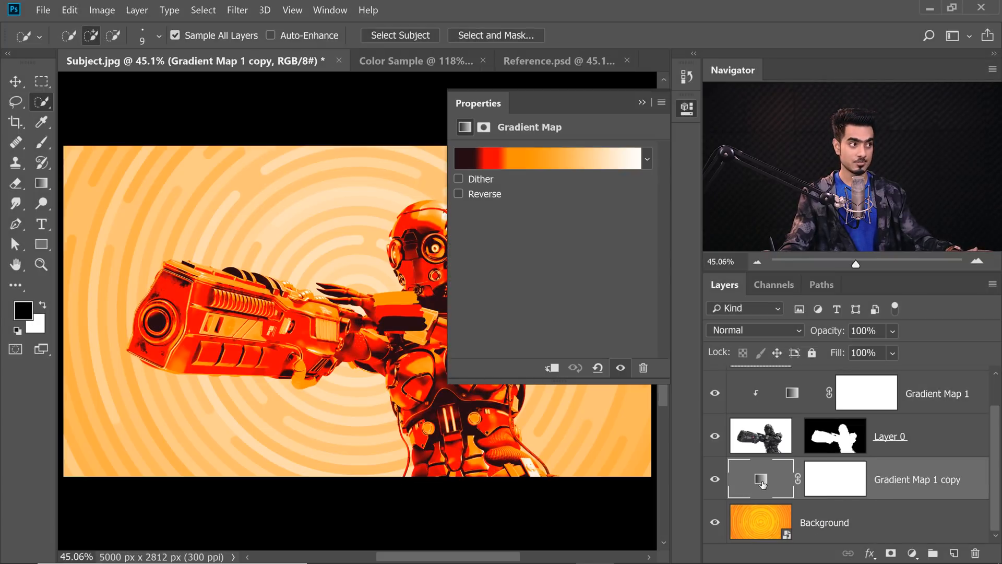
# - Edit the background gradient map's red and orange stops for a richer orange backdrop
pyautogui.click(547, 157)
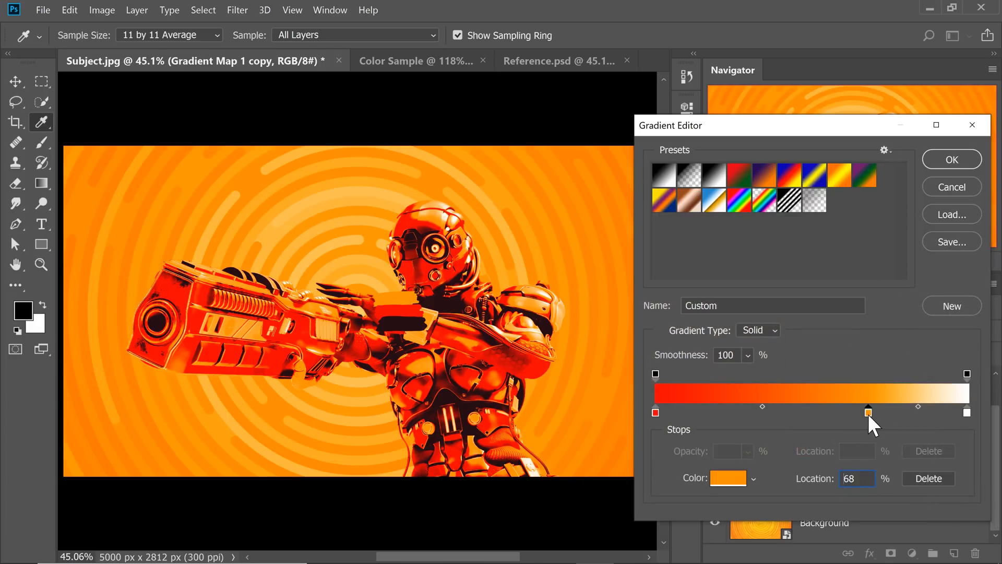
pyautogui.moveTo(868, 413); pyautogui.dragTo(807, 412)
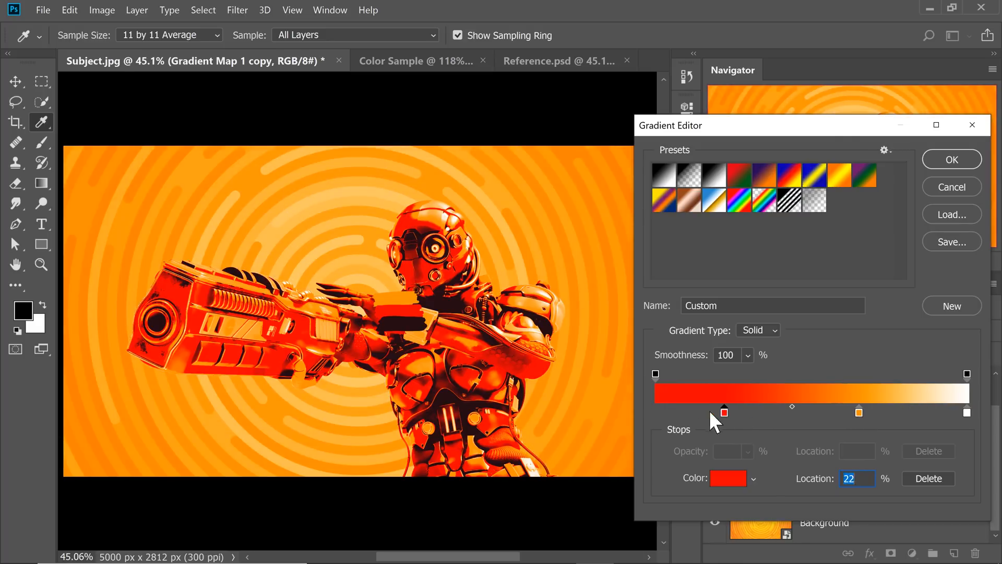
pyautogui.click(728, 477)
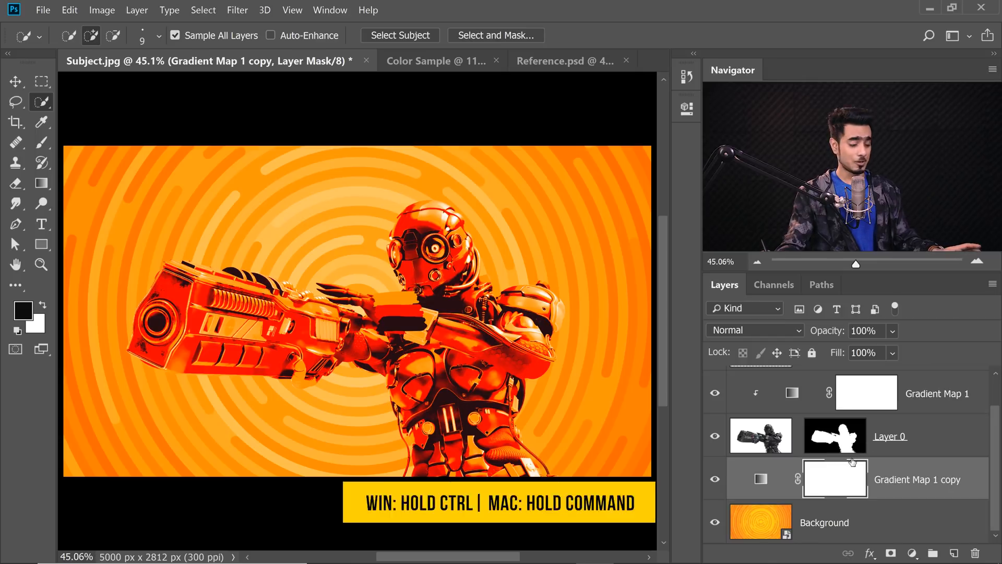
# - Load the cyborg's outline as a selection from Layer 0's mask for the new Stroke layer
pyautogui.click(835, 436)
pyautogui.write('Stroke')
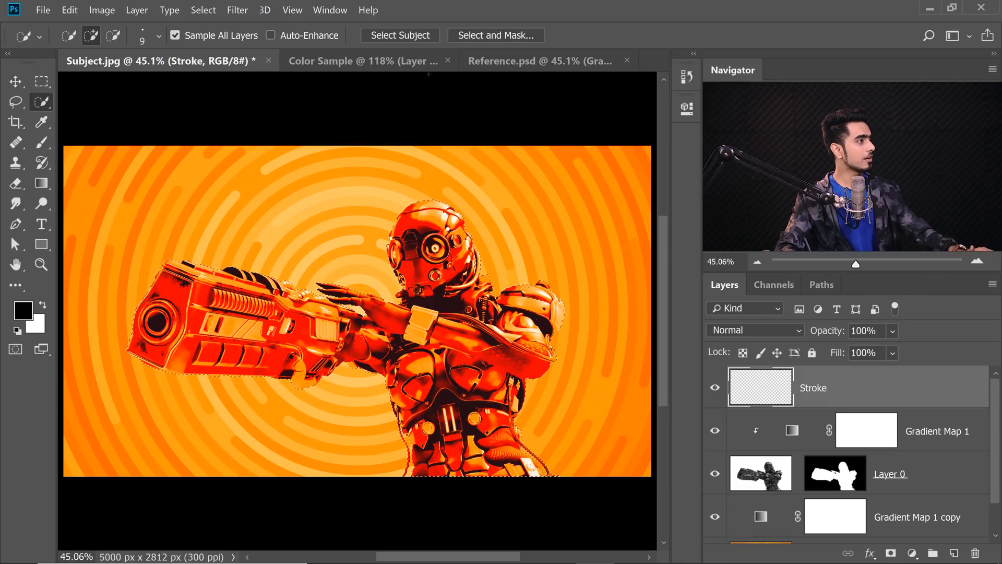
# - Stroke the selection at 50 px black, then undo the overly thick outline
pyautogui.click(69, 11)
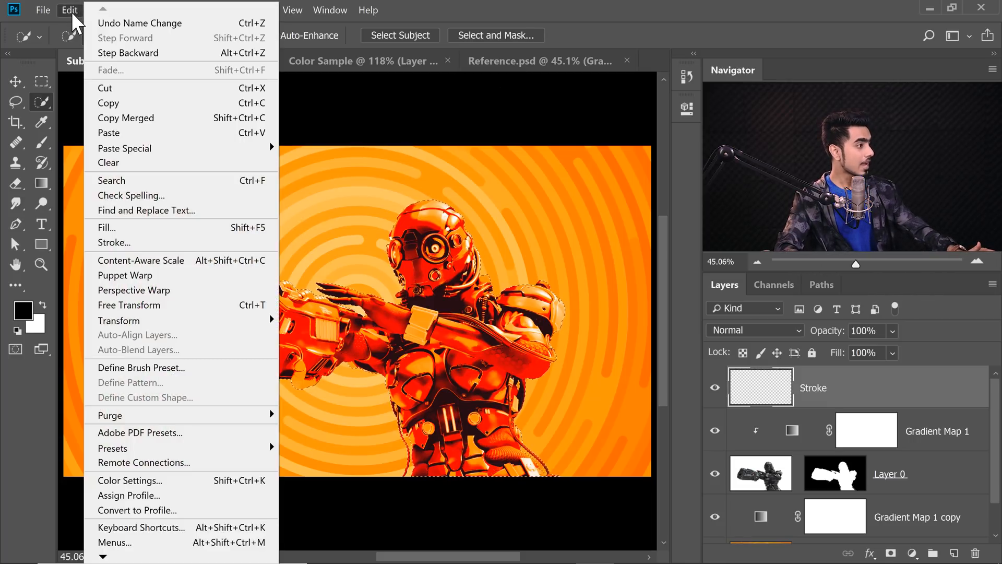
pyautogui.click(114, 242)
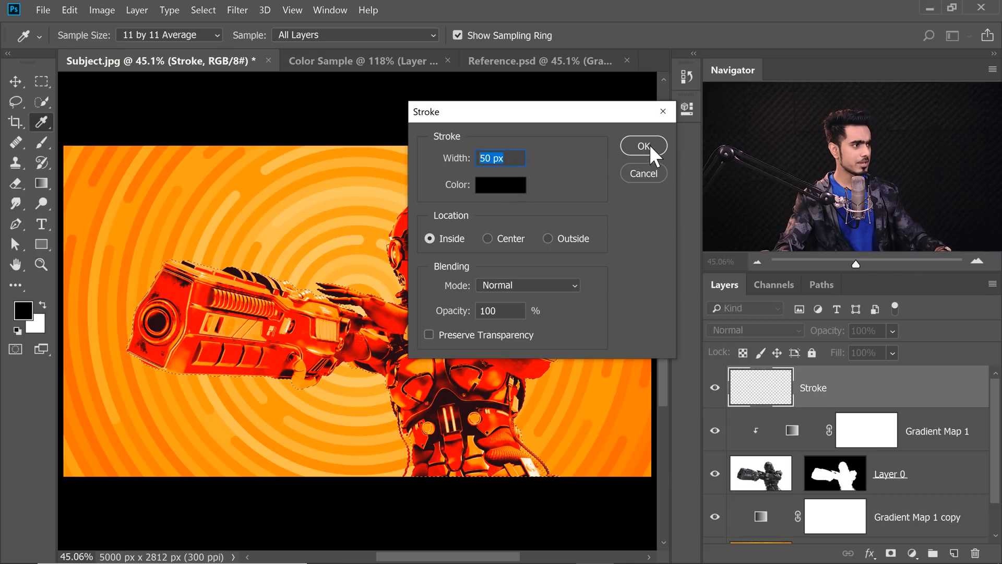
pyautogui.click(642, 147)
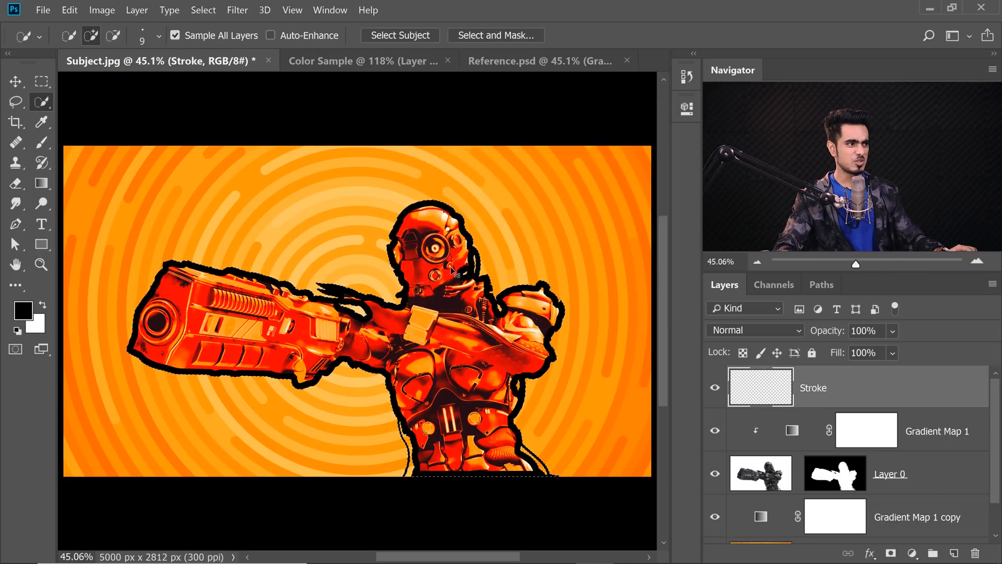
pyautogui.press('ctrl+z')
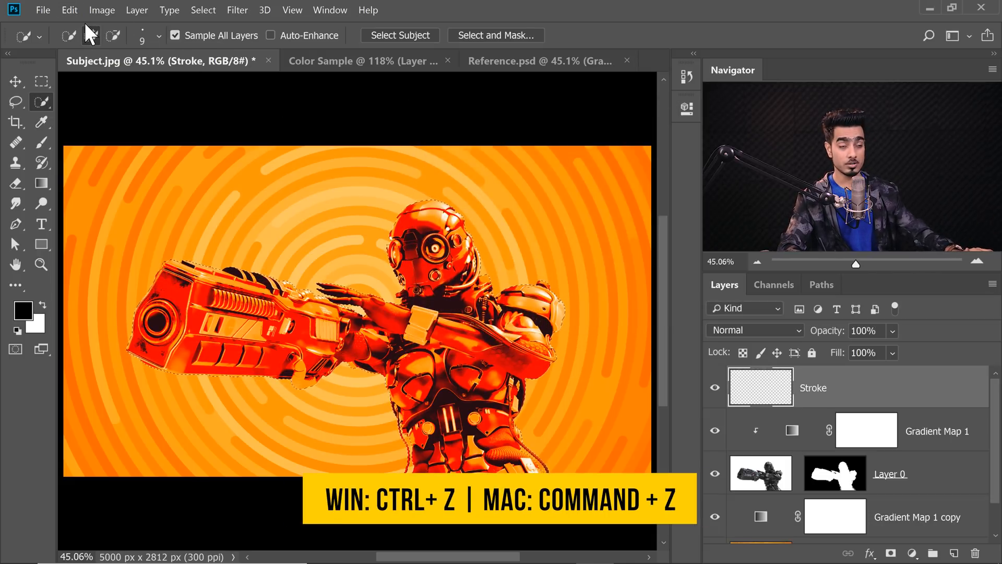
# - Re-stroke the cyborg's selection at 20 px with Location set to Outside
pyautogui.click(69, 10)
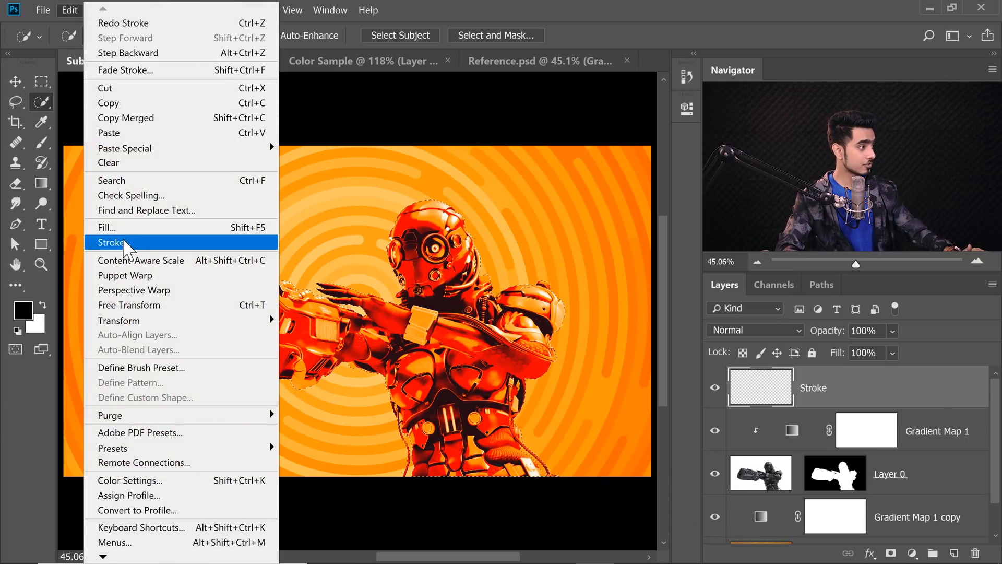
pyautogui.click(110, 242)
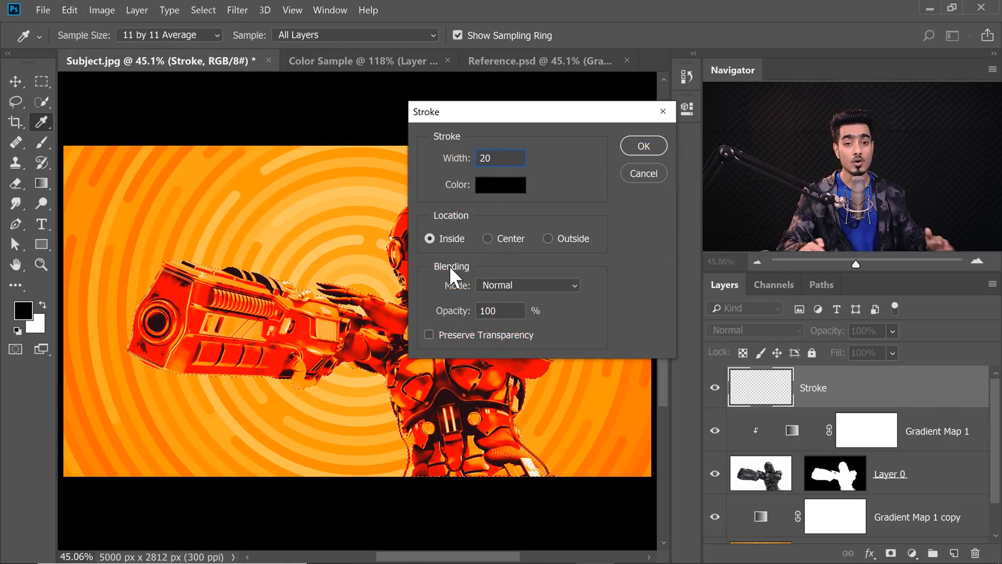
pyautogui.moveTo(560, 249)
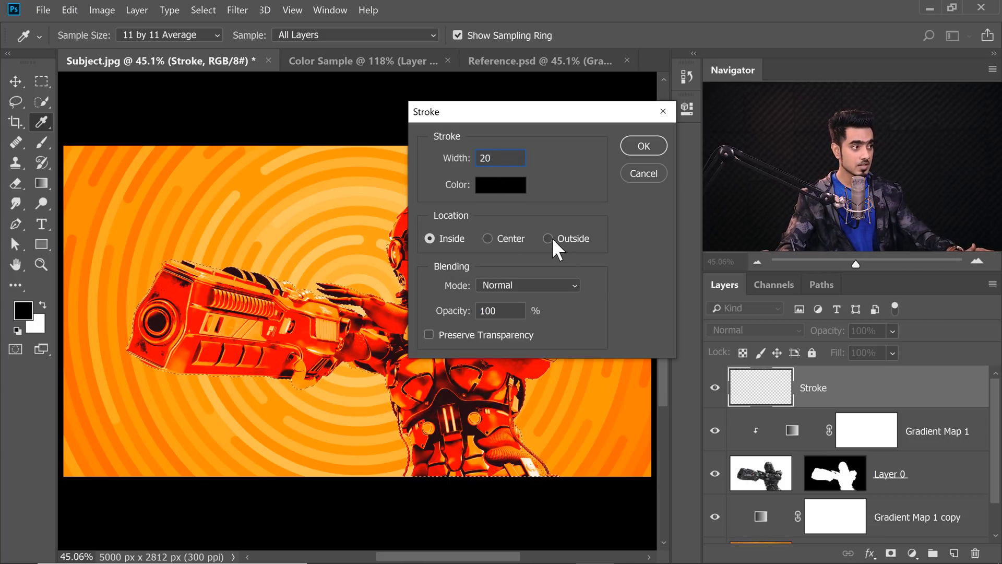
pyautogui.click(548, 238)
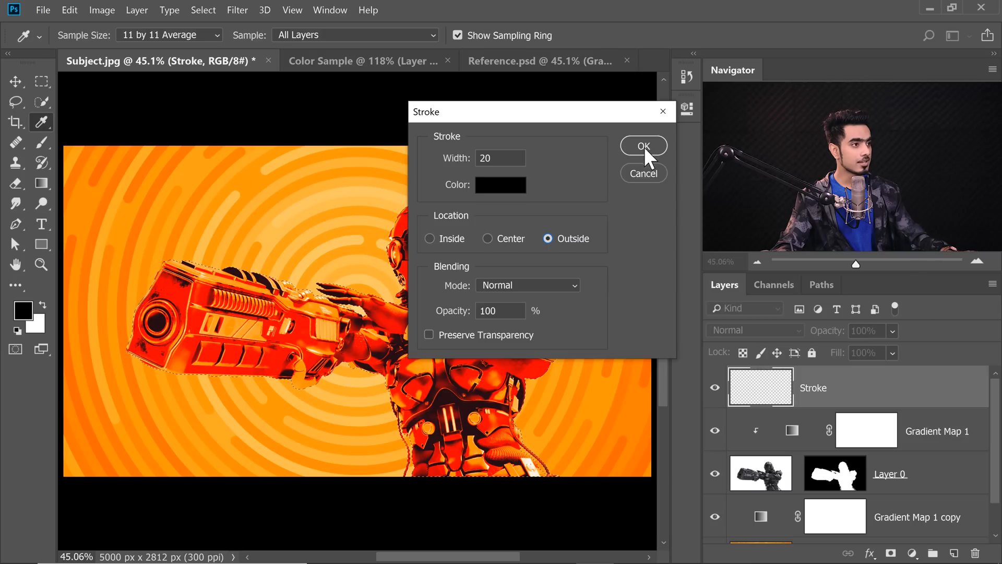
pyautogui.click(643, 145)
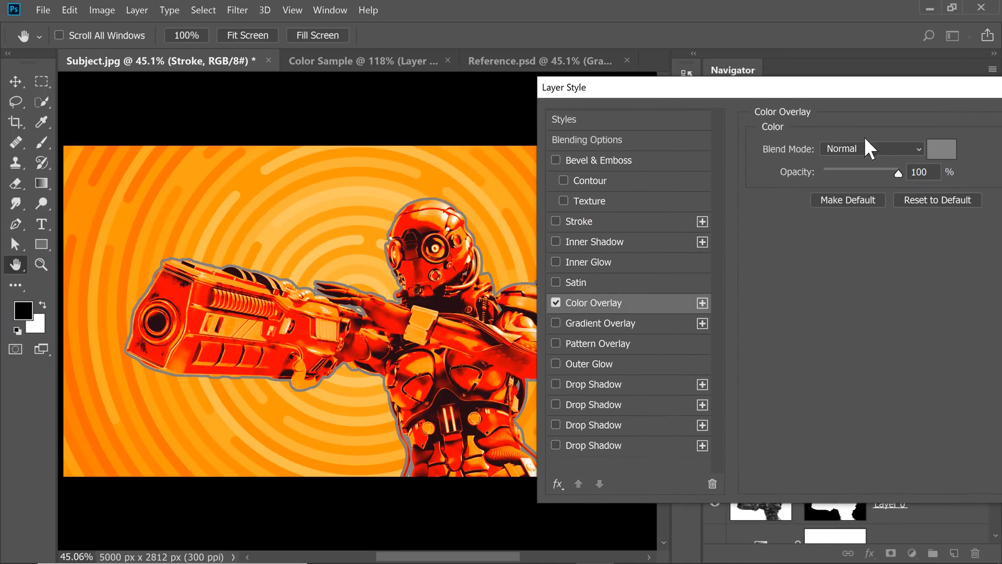
# - Tint the outline very dark maroon (250d13) via a Color Overlay on the Stroke layer
pyautogui.click(941, 148)
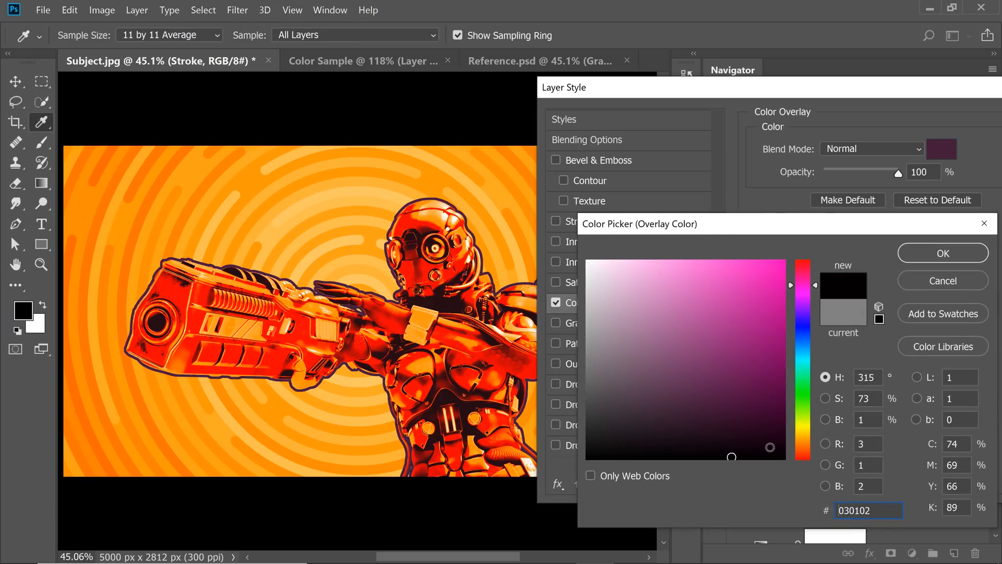
pyautogui.click(715, 430)
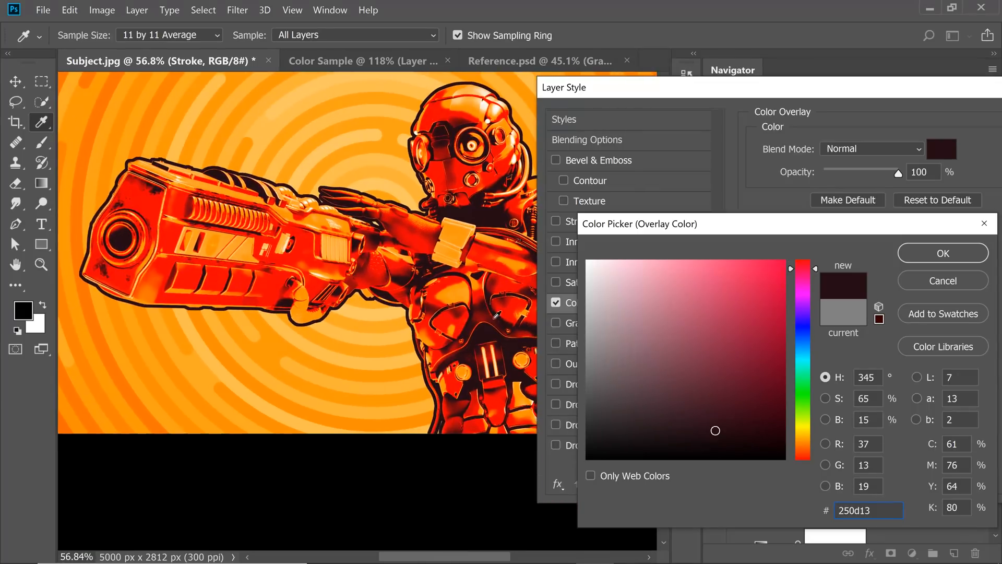
pyautogui.click(942, 253)
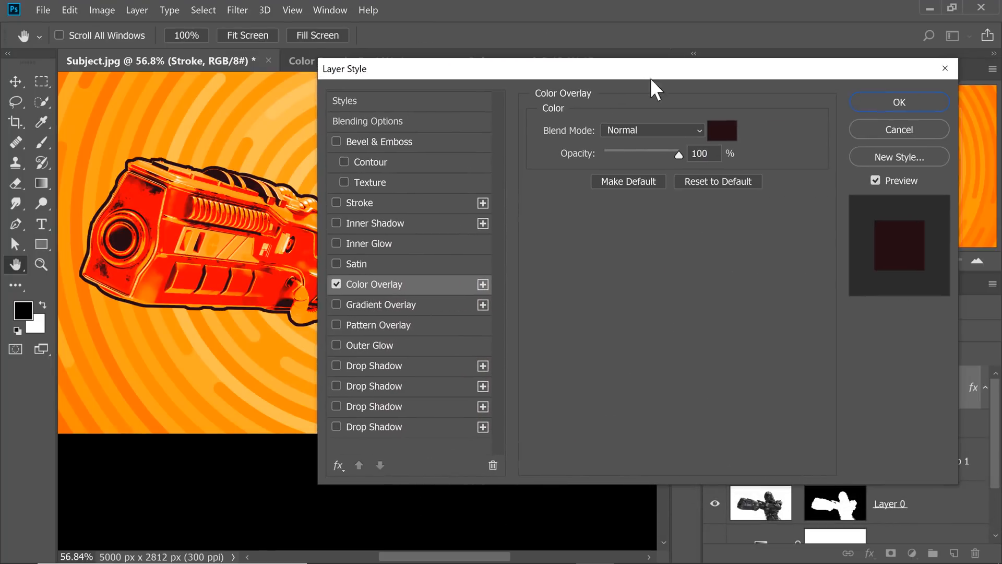
pyautogui.click(898, 103)
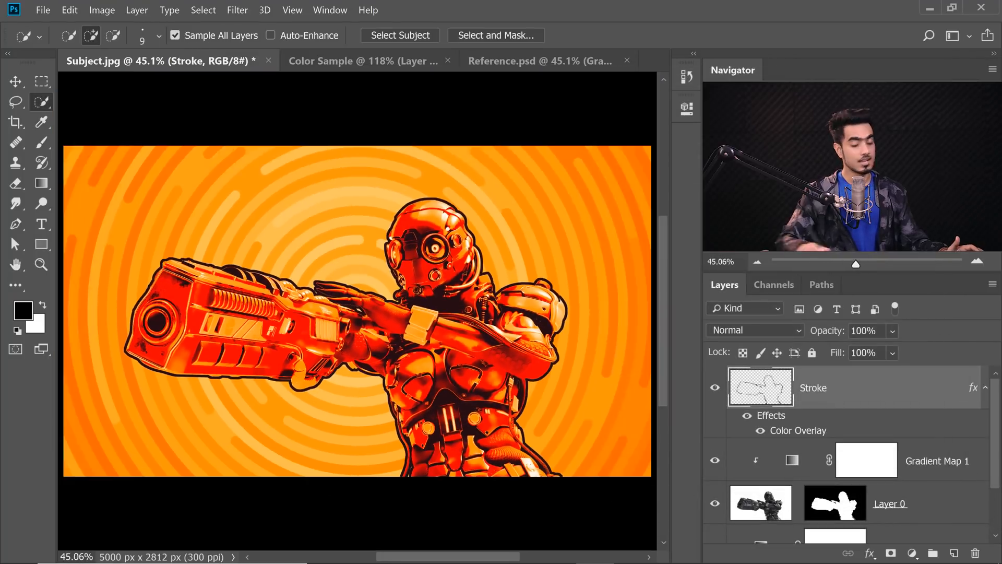